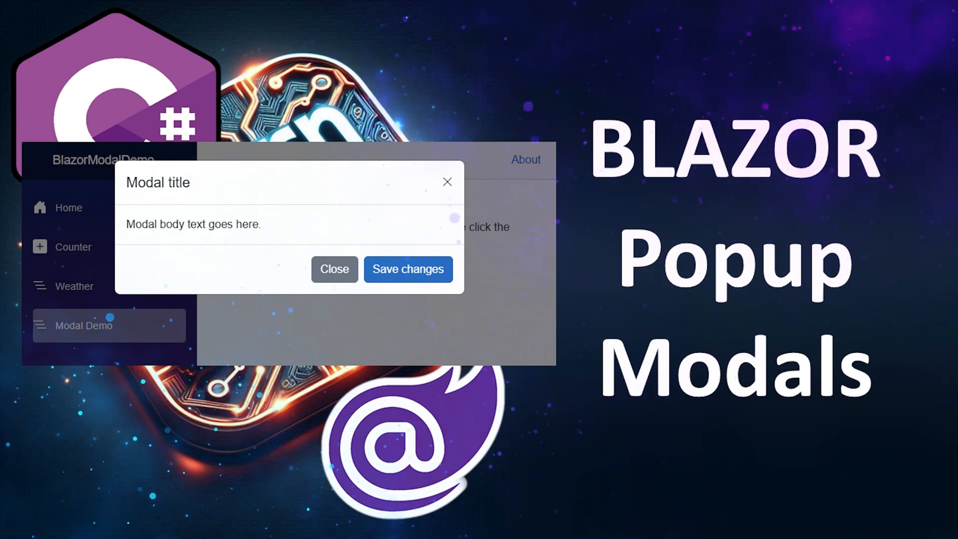
# - Show the example modal via Show Modal, close it, and show and close it once more
pyautogui.click(334, 268)
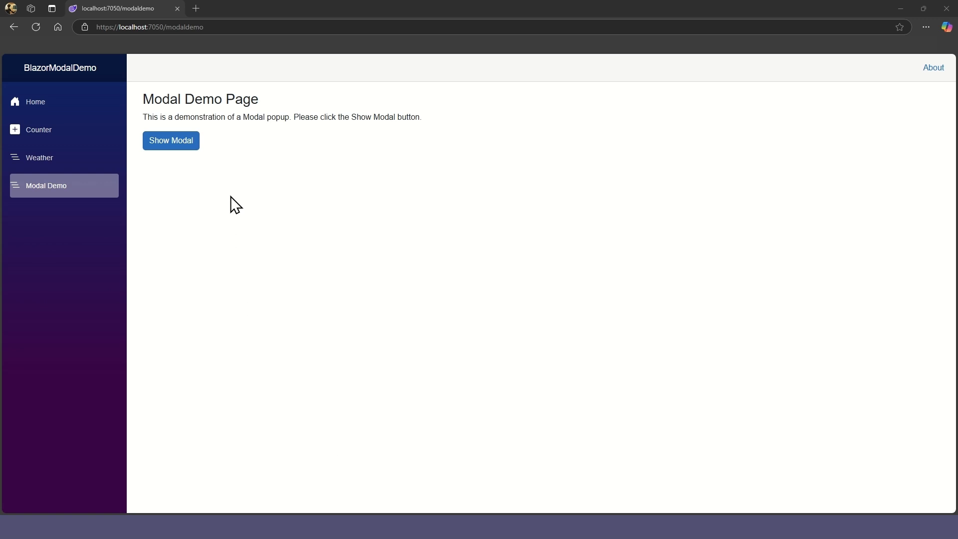
pyautogui.moveTo(171, 140)
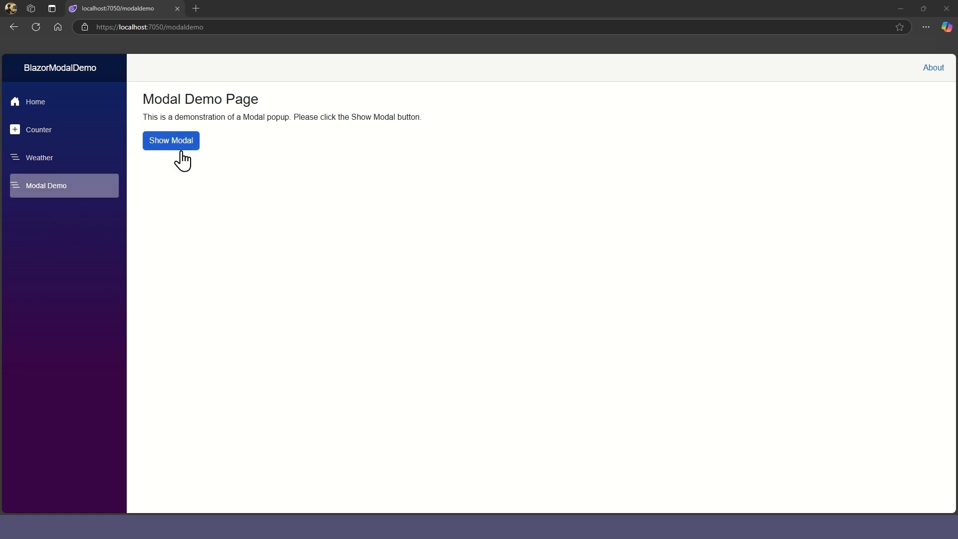
pyautogui.click(171, 141)
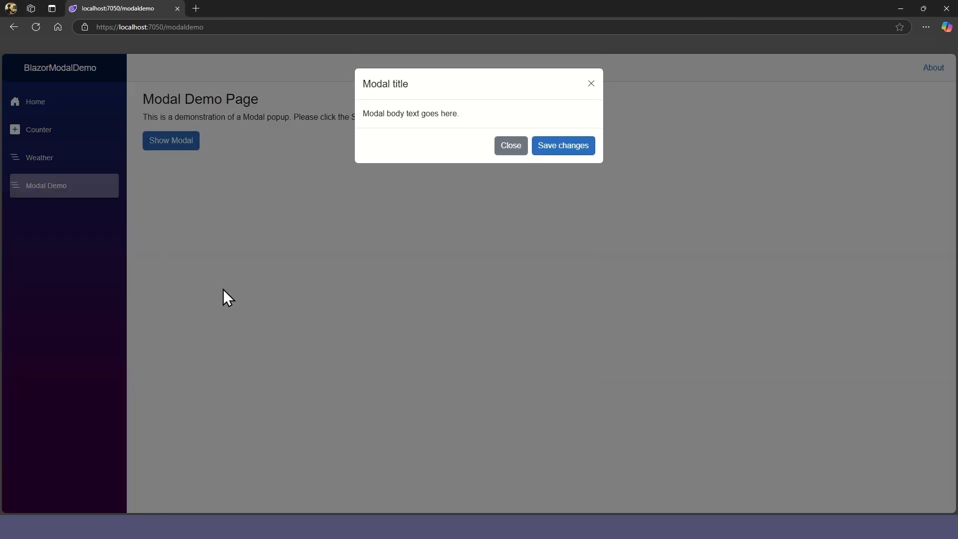
pyautogui.moveTo(415, 95)
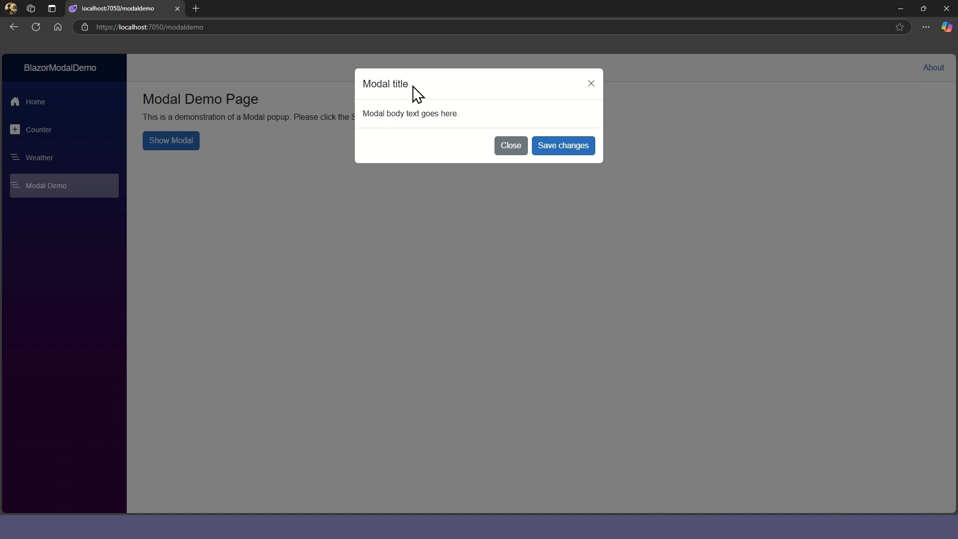
pyautogui.moveTo(473, 141)
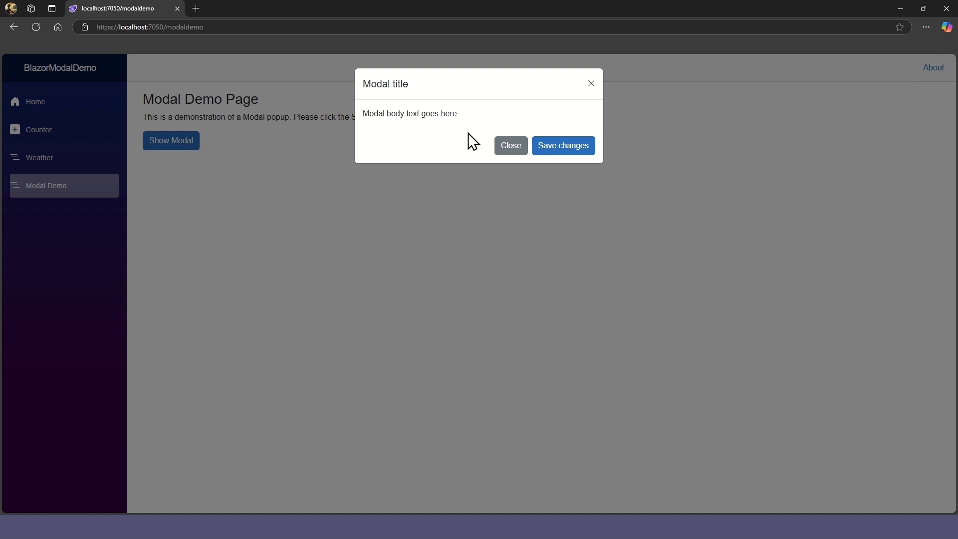
pyautogui.moveTo(510, 145)
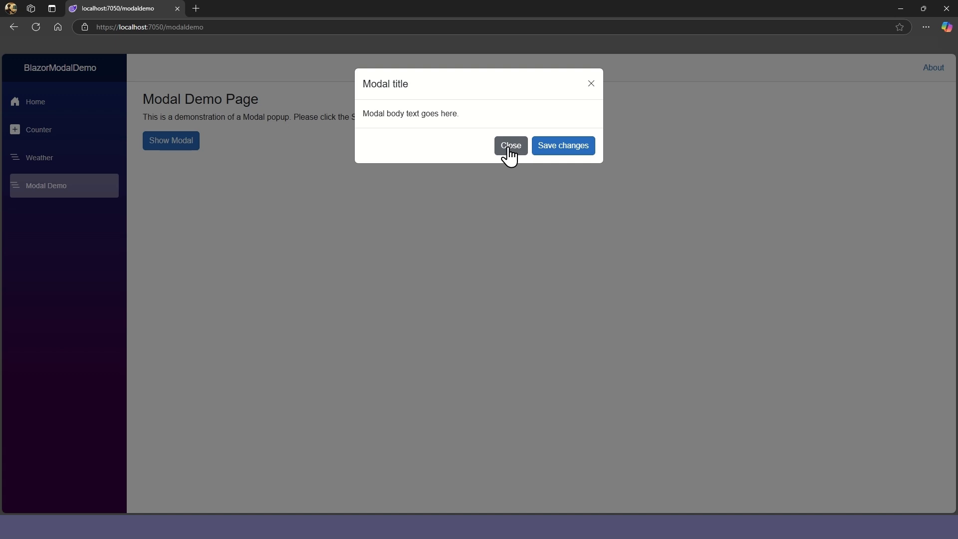
pyautogui.click(510, 146)
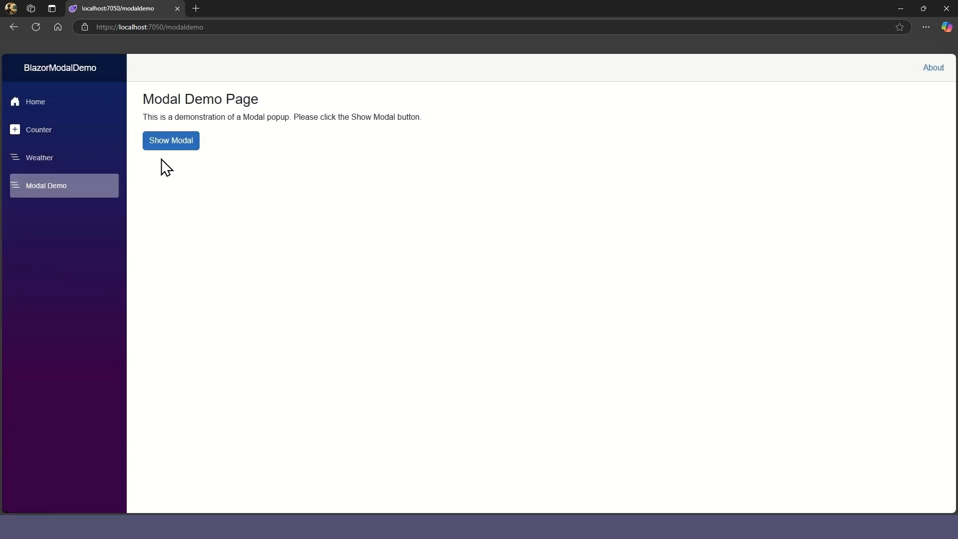
pyautogui.click(171, 141)
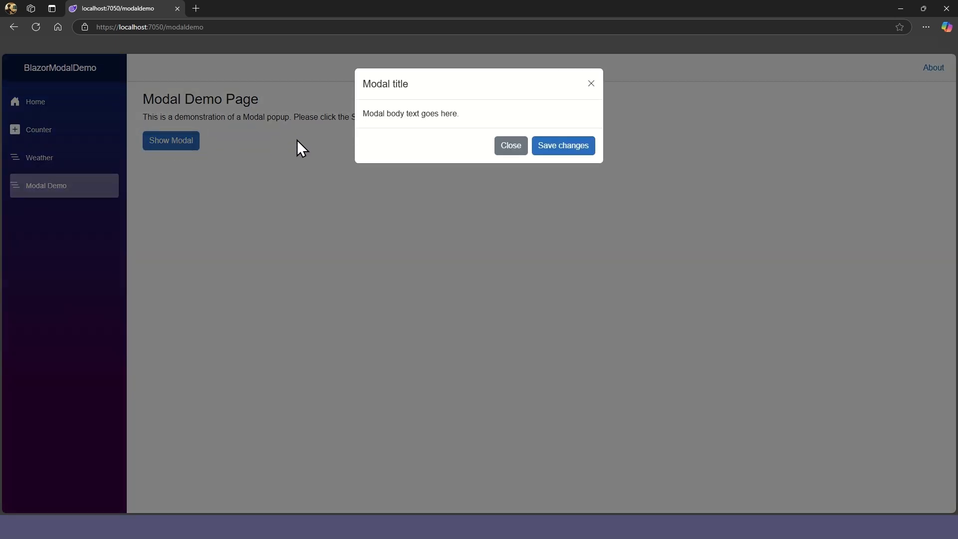
pyautogui.click(510, 146)
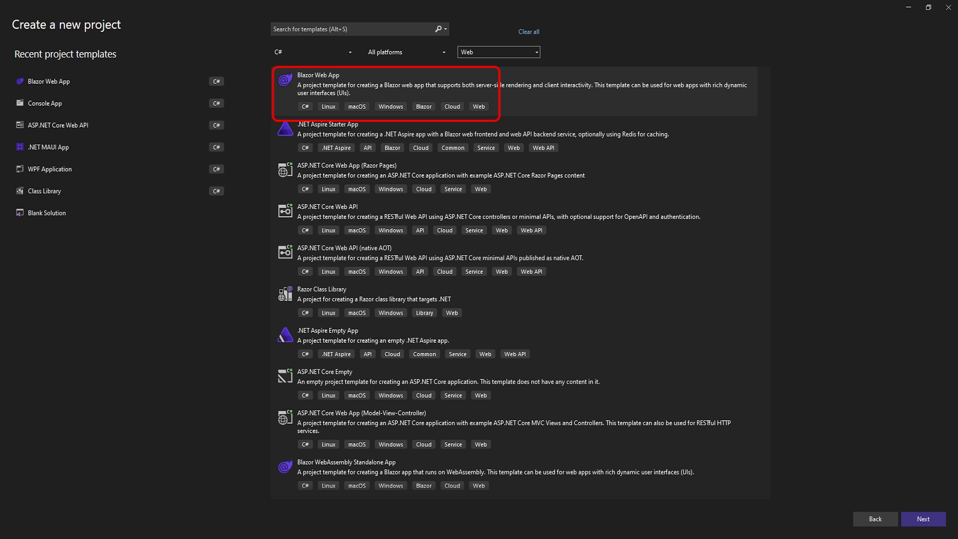
# - Choose the Blazor Web App template for the new BlazorFormCompDemo project
pyautogui.click(922, 518)
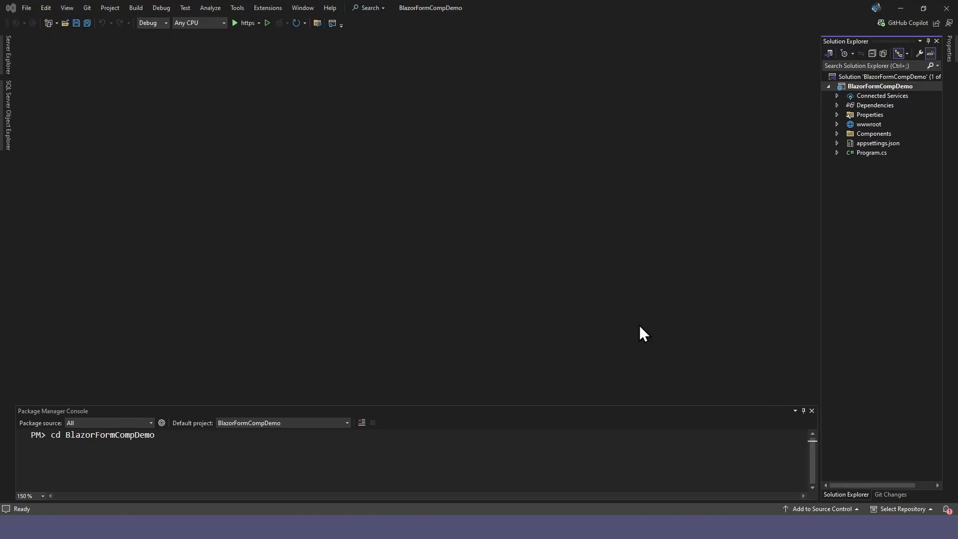
# - Manage NuGet packages for BlazorFormCompDemo and search Browse for 'blazor'
pyautogui.click(878, 86)
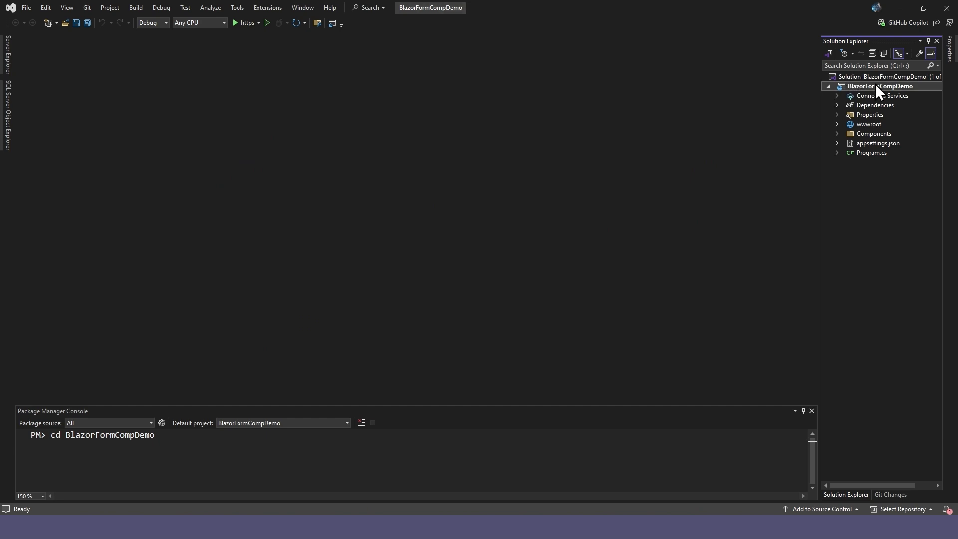
pyautogui.rightClick(878, 85)
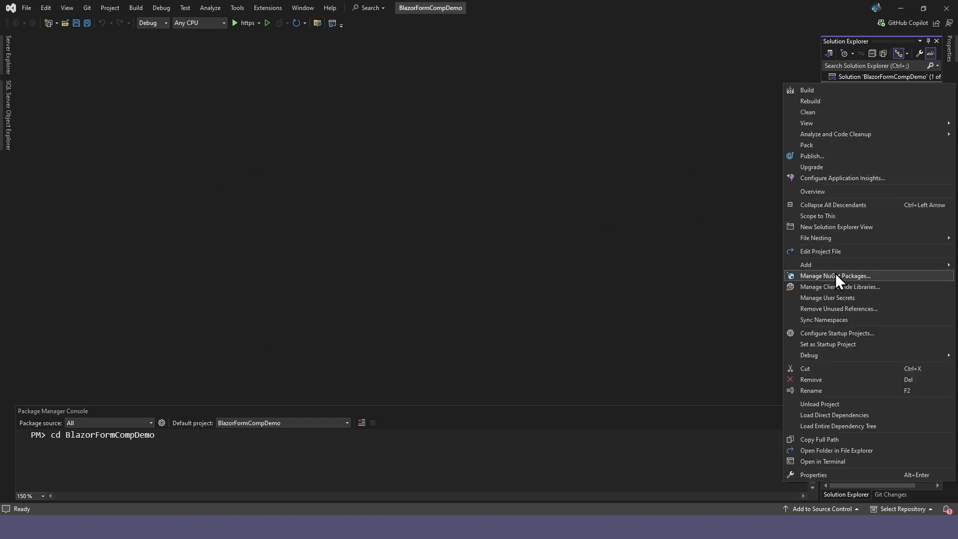
pyautogui.click(836, 276)
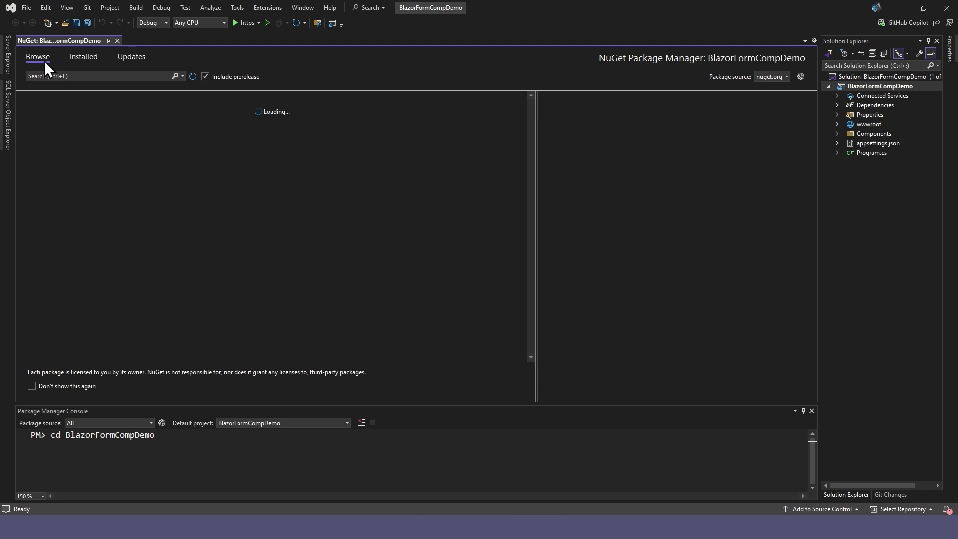
pyautogui.click(97, 76)
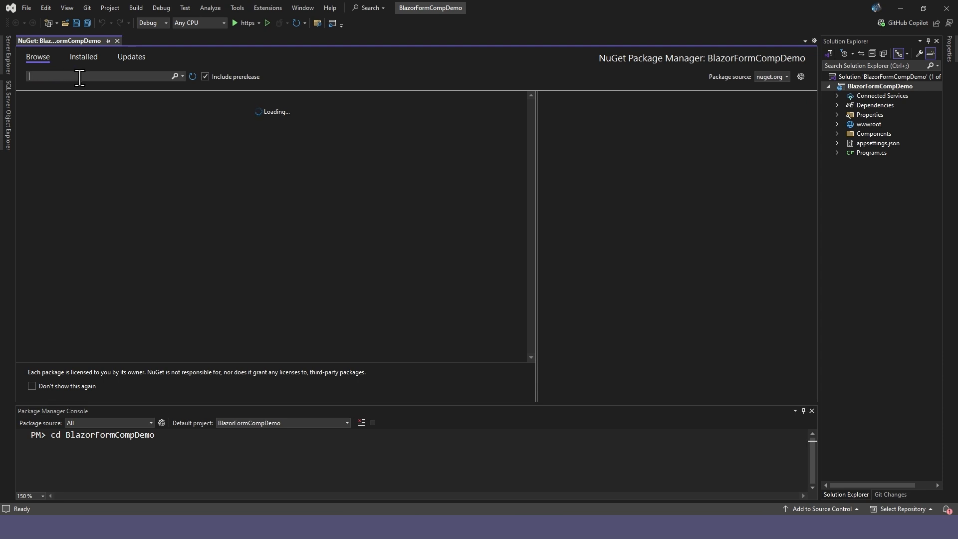
pyautogui.write('blazor.bootstrap')
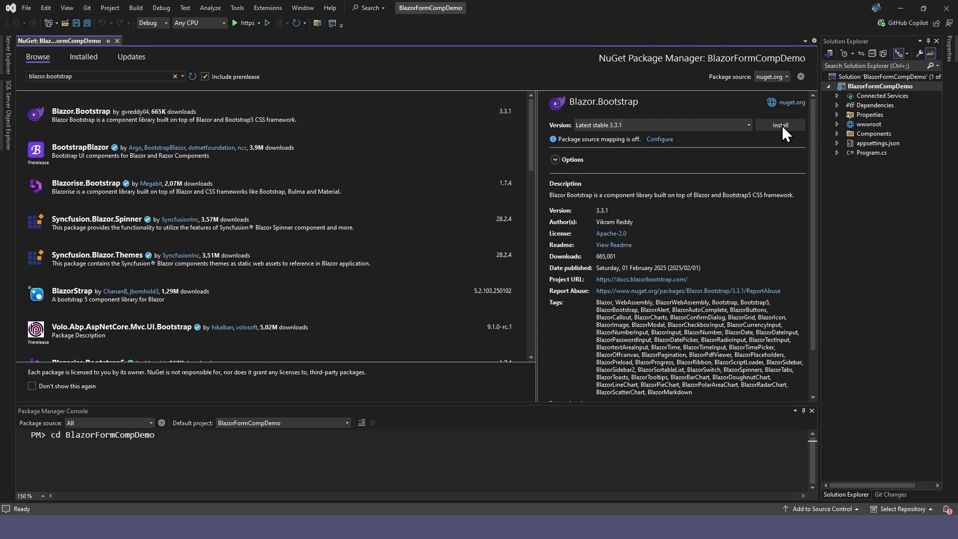
# - Install Blazor.Bootstrap 3.3.1, accepting its license, and close the NuGet manager
pyautogui.click(780, 126)
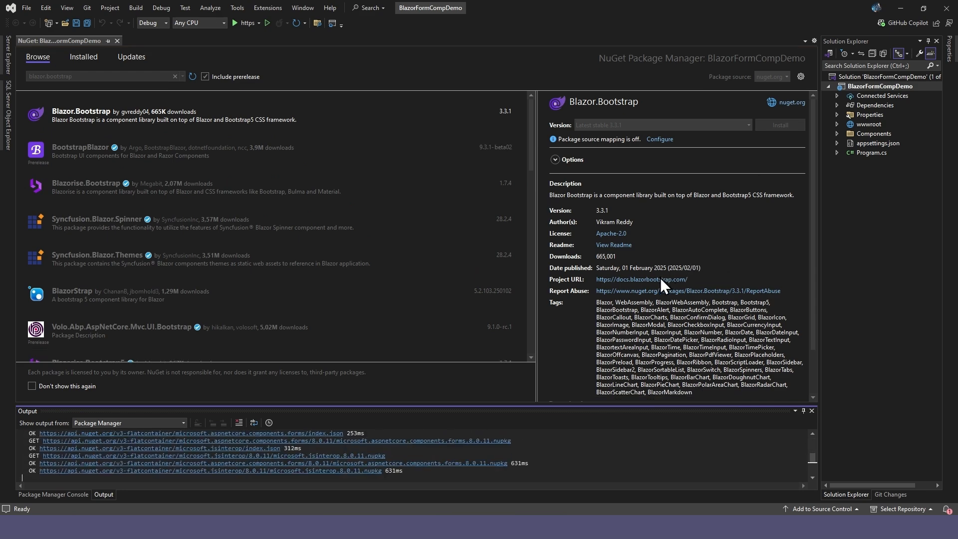
pyautogui.click(779, 125)
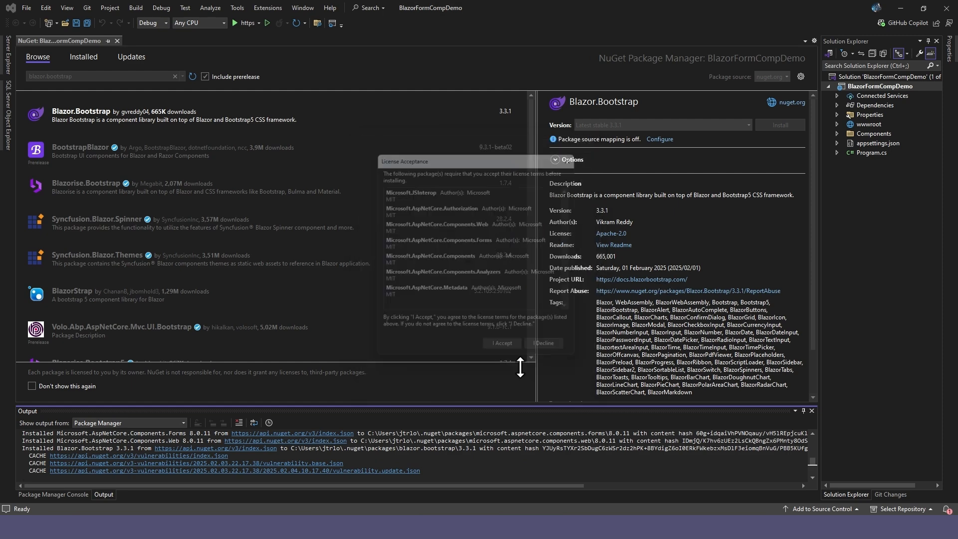
pyautogui.click(501, 342)
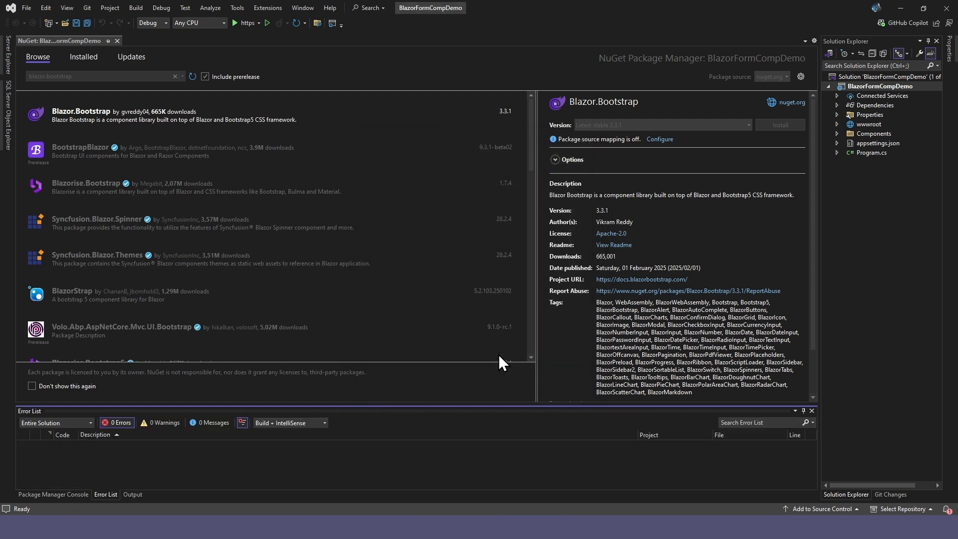
pyautogui.click(779, 124)
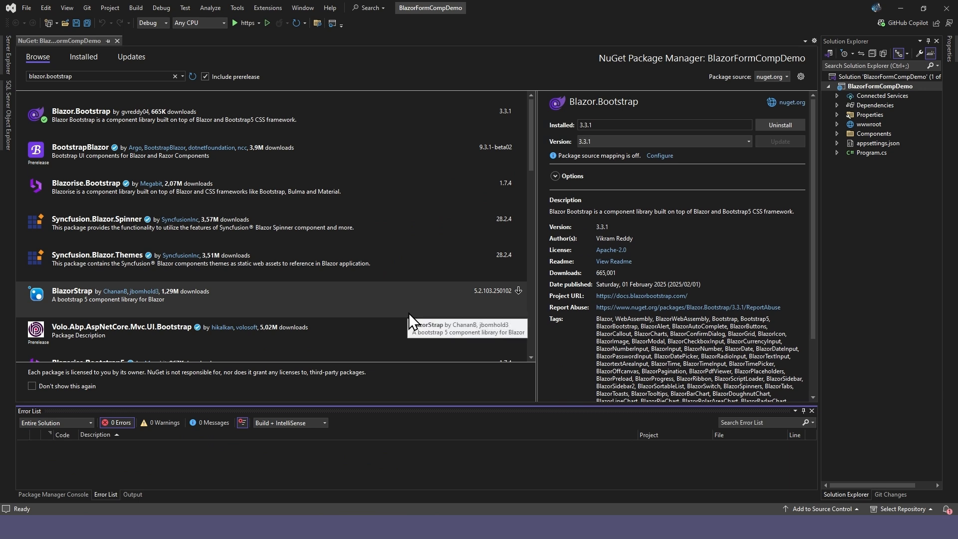
pyautogui.moveTo(285, 221)
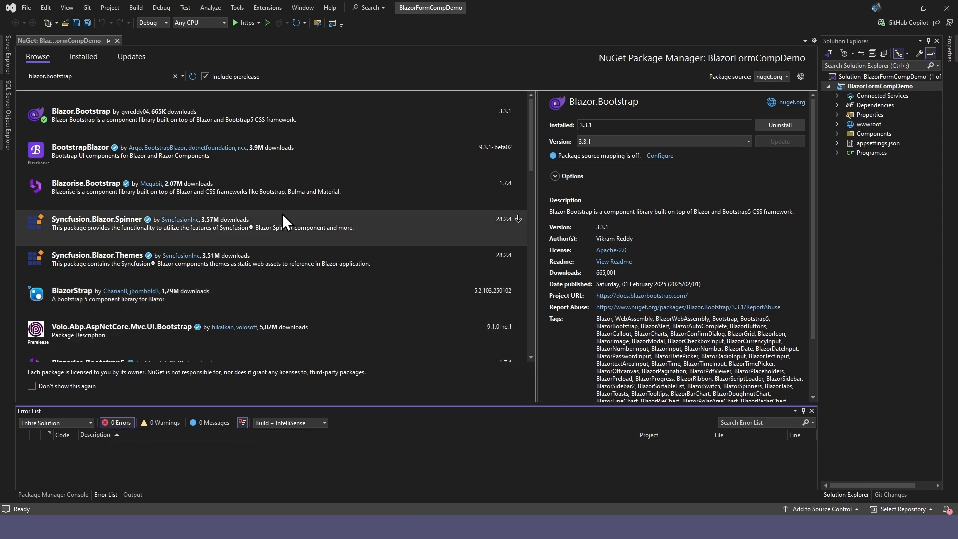
pyautogui.moveTo(118, 41)
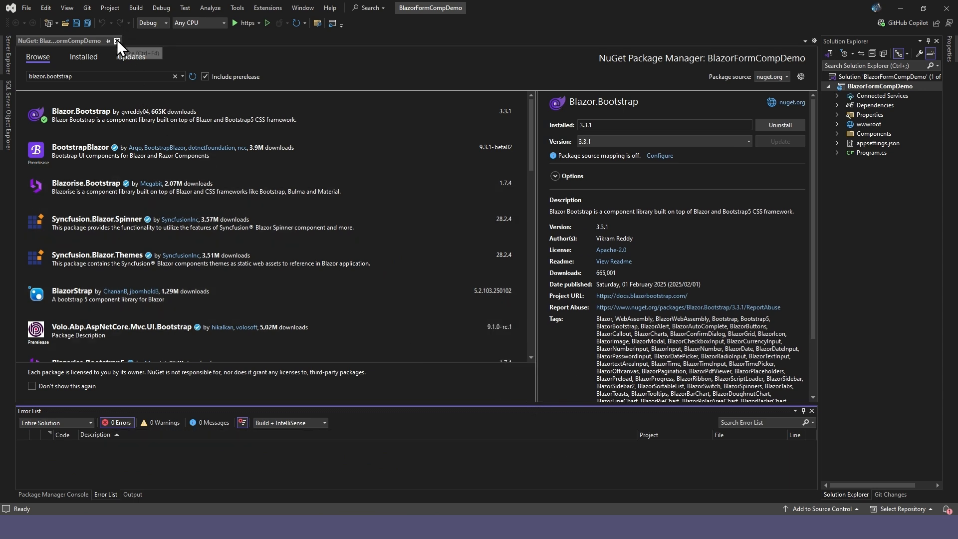
pyautogui.click(117, 41)
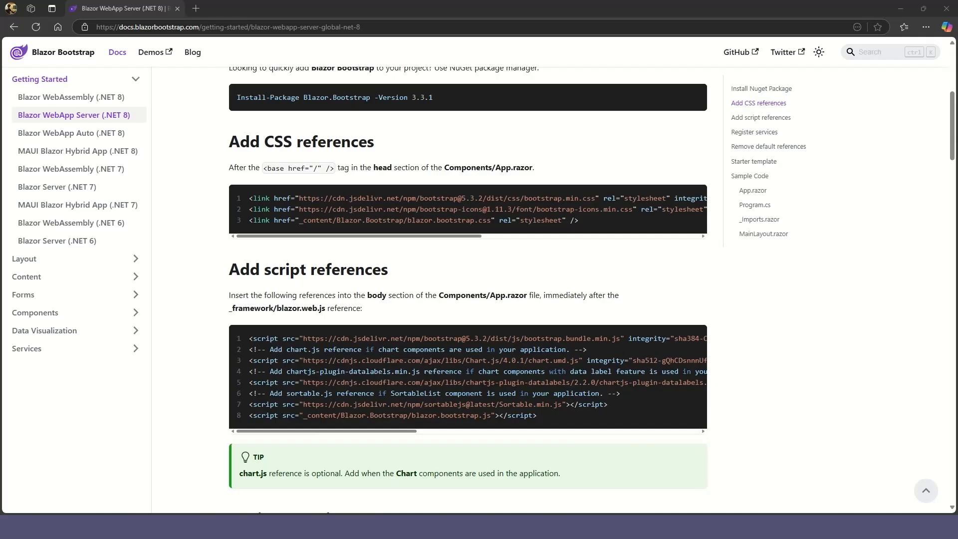
pyautogui.moveTo(252, 208)
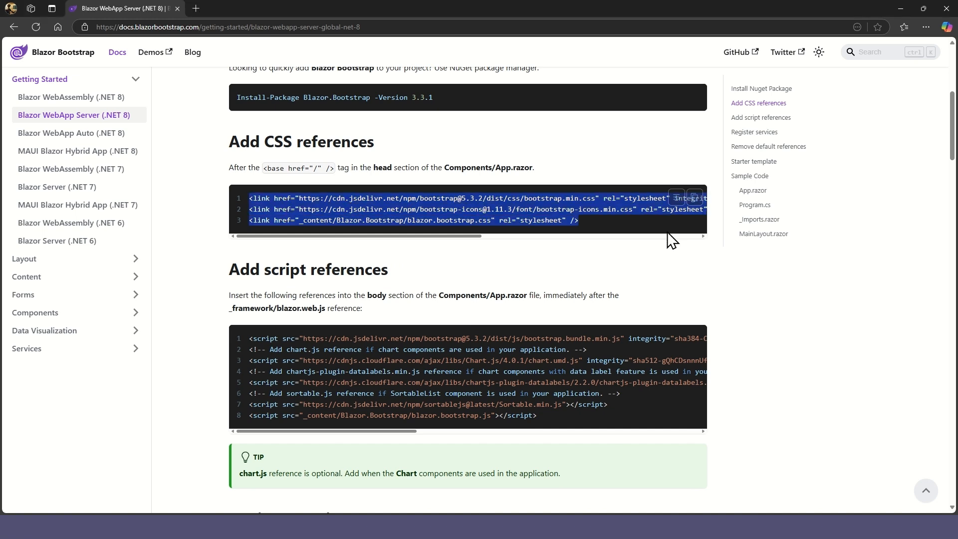
pyautogui.moveTo(591, 183)
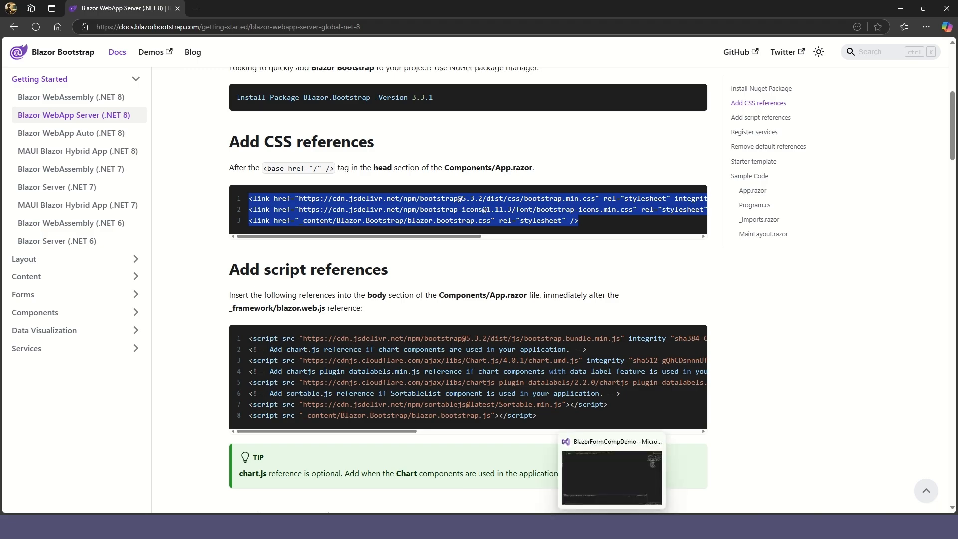
# - Return to the BlazorFormCompDemo project in Visual Studio with the CSS snippet copied
pyautogui.click(610, 475)
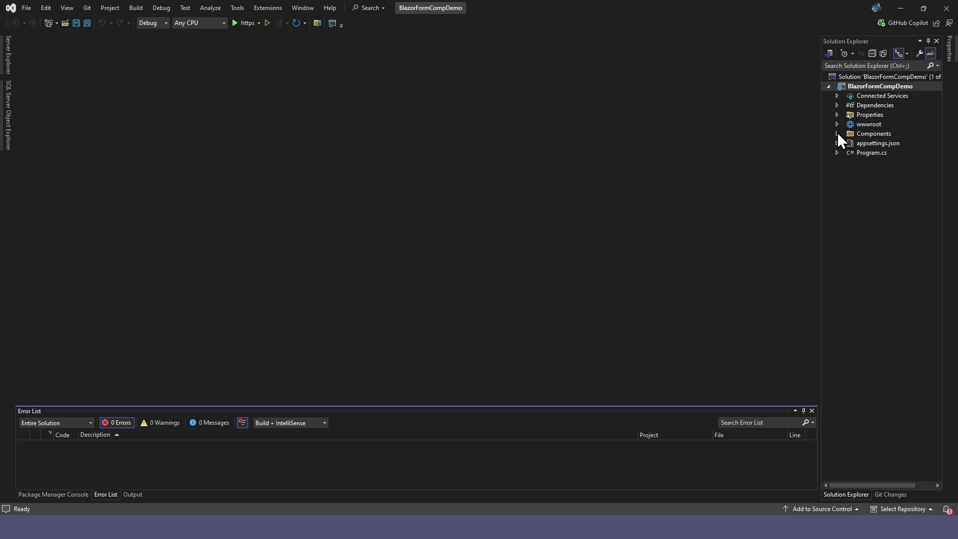
# - Put the Bootstrap, Bootstrap Icons and Blazor.Bootstrap references into Components/App.razor and save
pyautogui.click(837, 133)
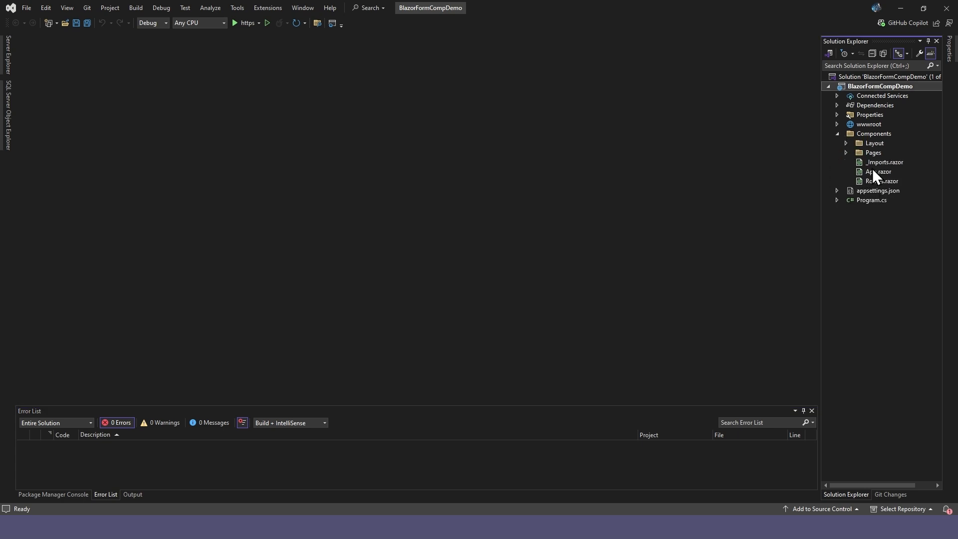
pyautogui.doubleClick(877, 171)
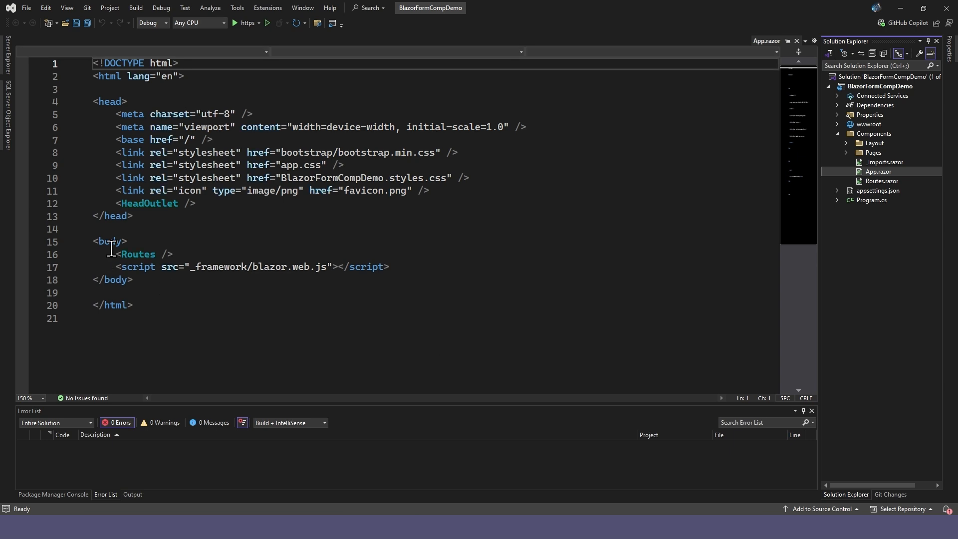
pyautogui.moveTo(492, 152)
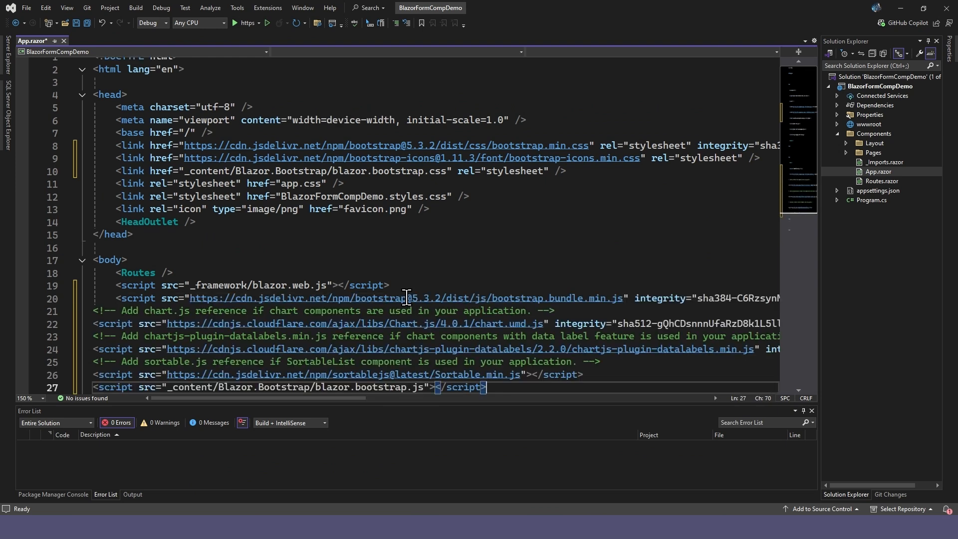
pyautogui.press('ctrl+s')
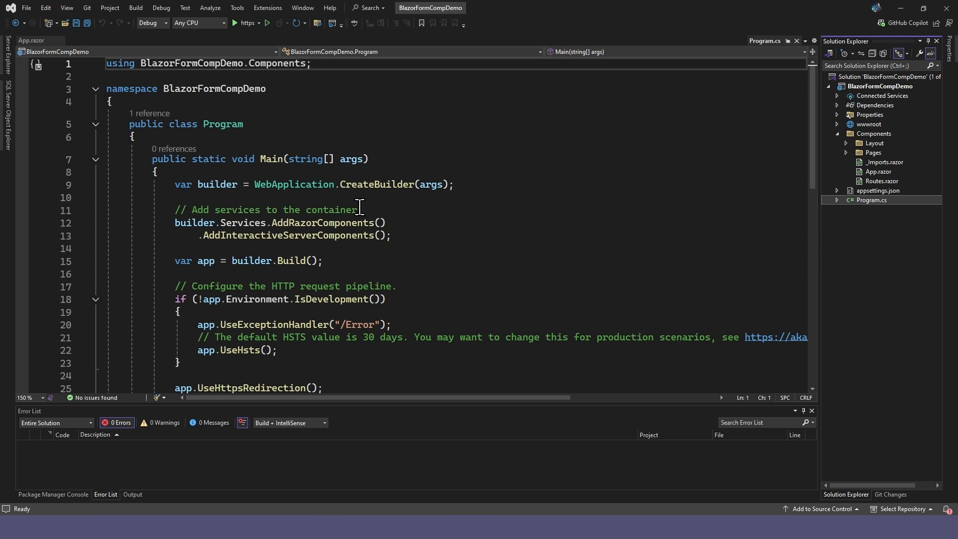
pyautogui.moveTo(408, 236)
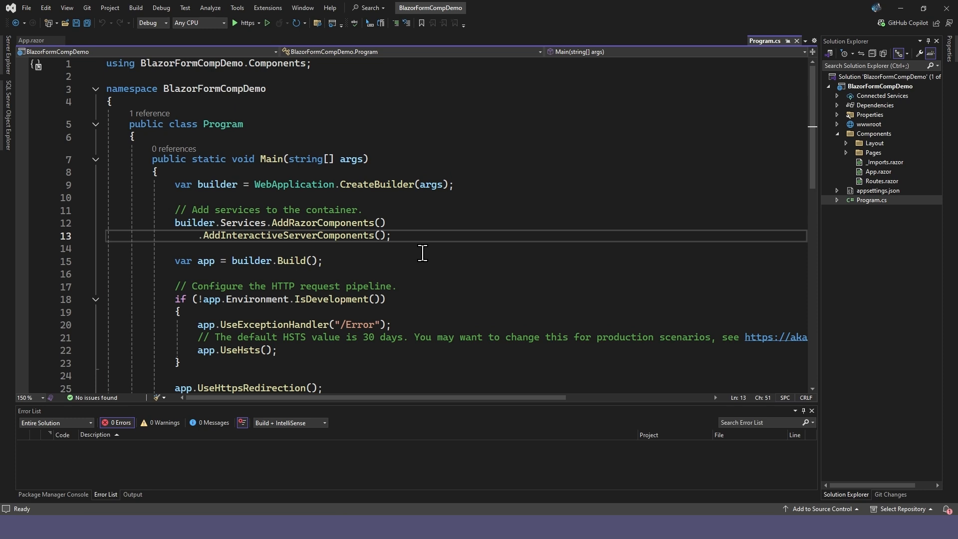
# - Add builder.Services.AddBlazorBootstrap(); after the components registration in Program.cs and save
pyautogui.press('enter')
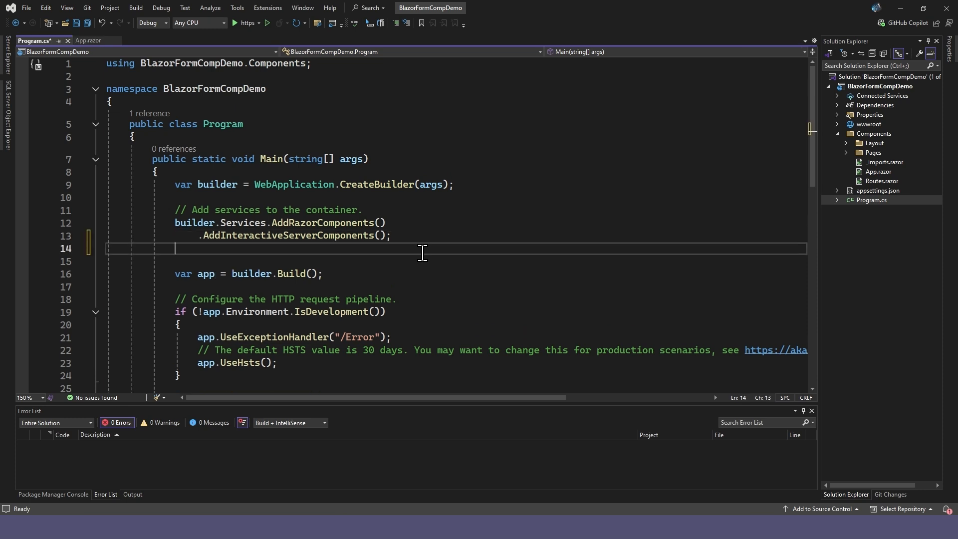
pyautogui.write('builder.Services.AddBlazorBootstrap();')
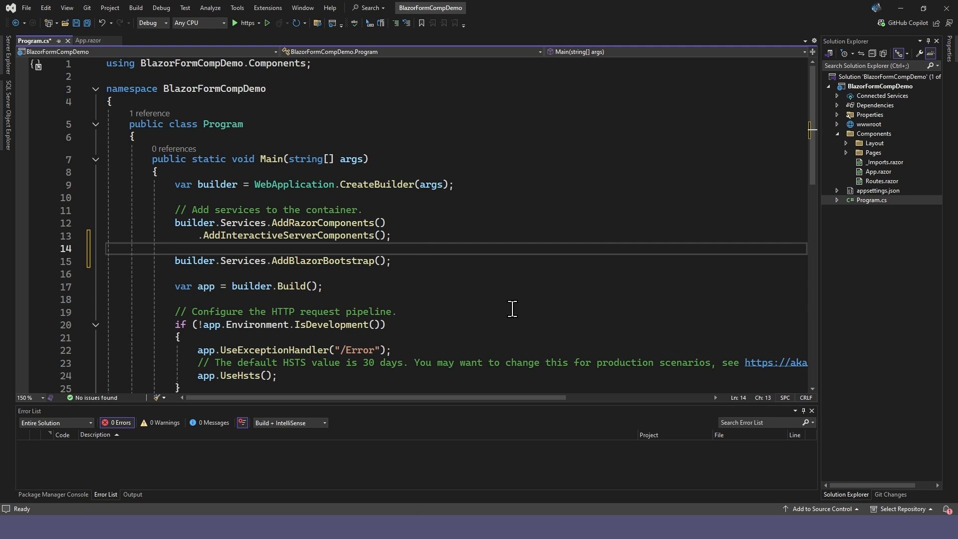
pyautogui.press('ctrl+s')
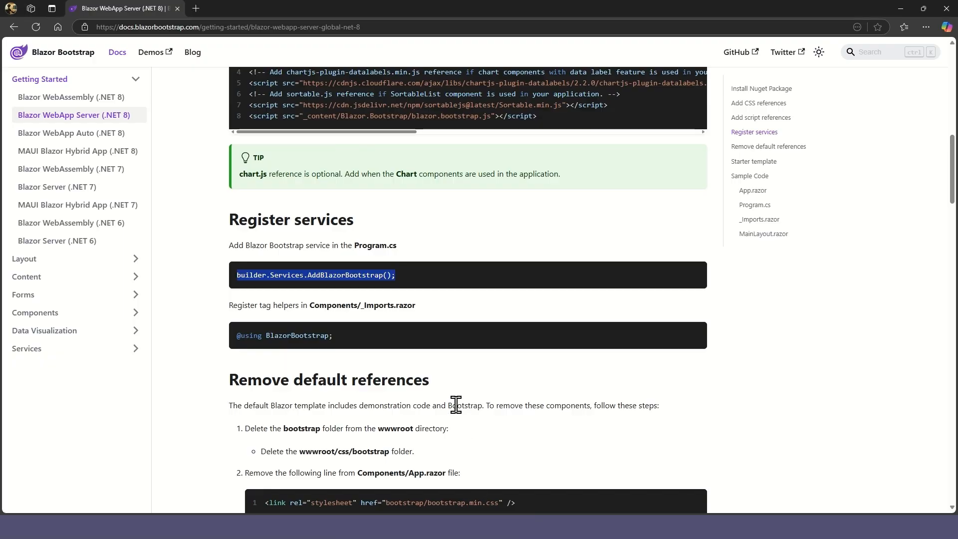
pyautogui.scroll(-3)
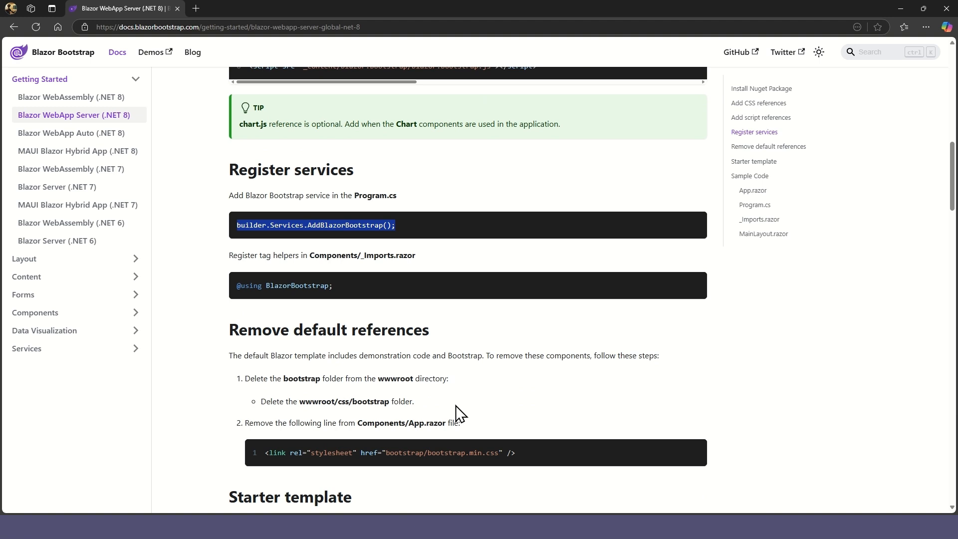
pyautogui.moveTo(238, 286)
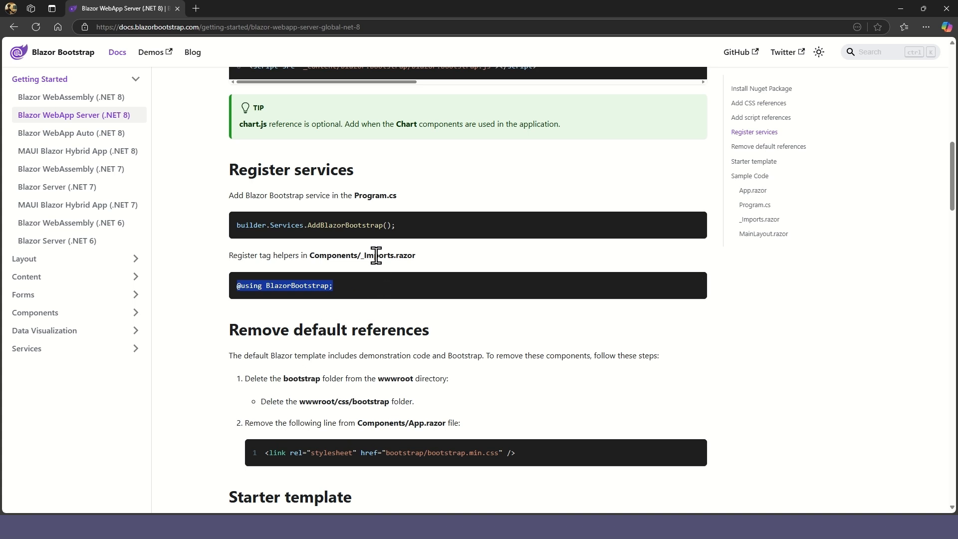
pyautogui.moveTo(587, 510)
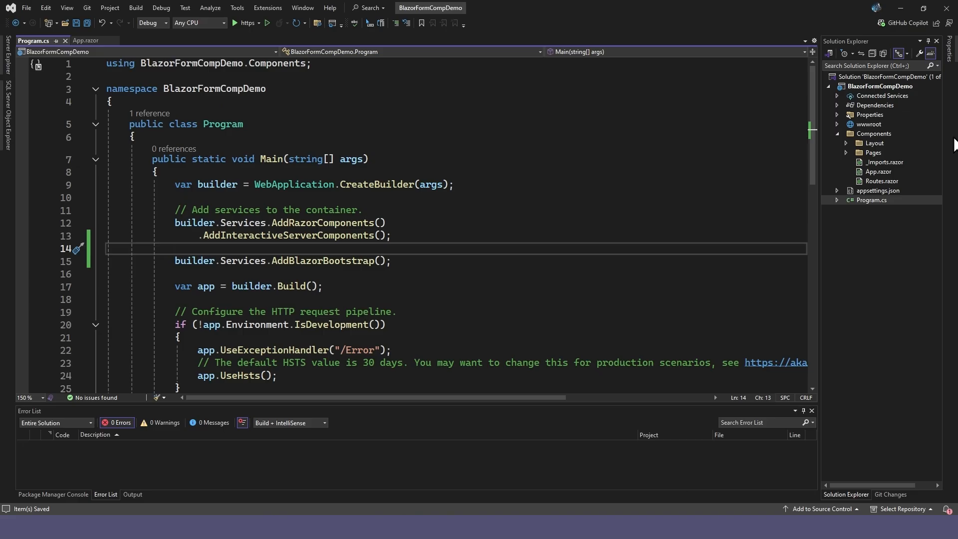
pyautogui.doubleClick(885, 162)
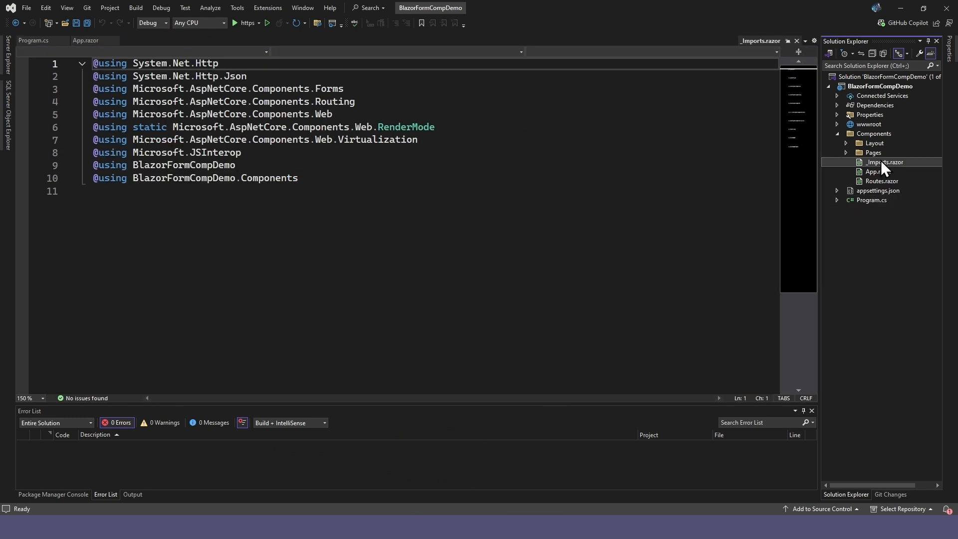
pyautogui.doubleClick(269, 177)
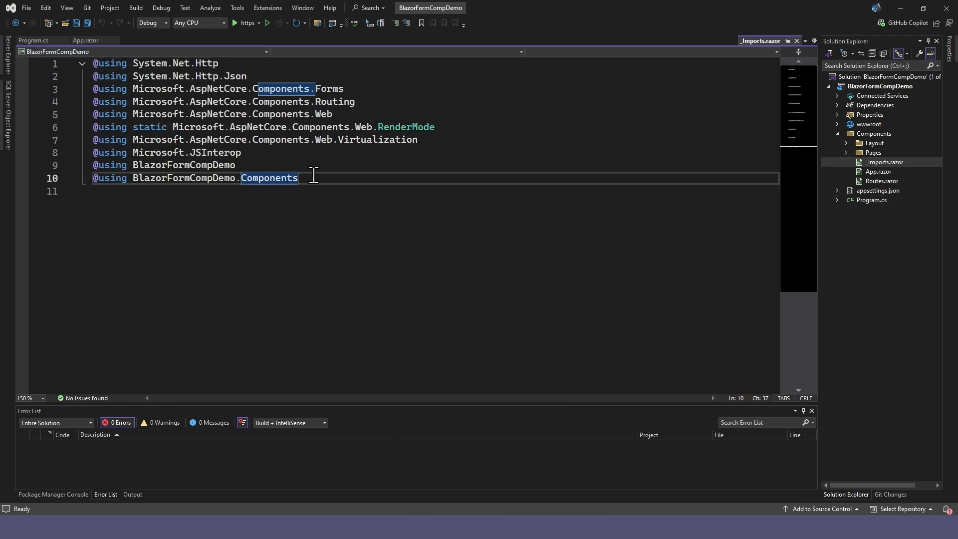
pyautogui.write('@using BlazorBootstrap;')
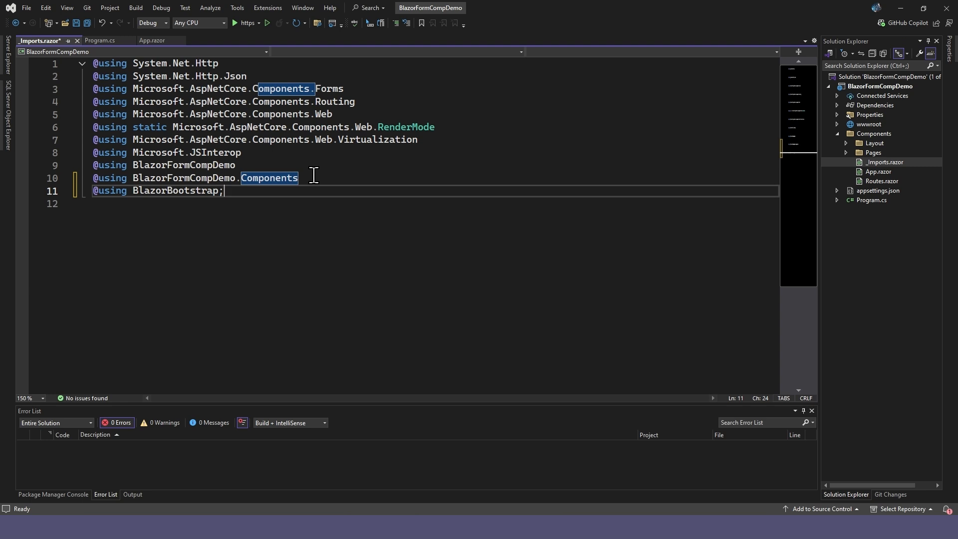
pyautogui.press('ctrl+s')
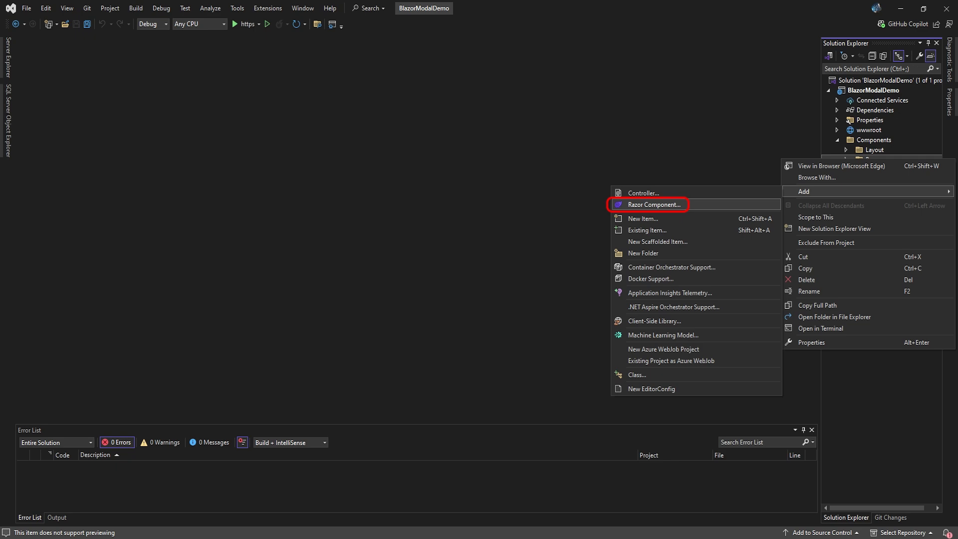
# - Add a new Razor component named ModalDemoPage under Pages
pyautogui.click(655, 204)
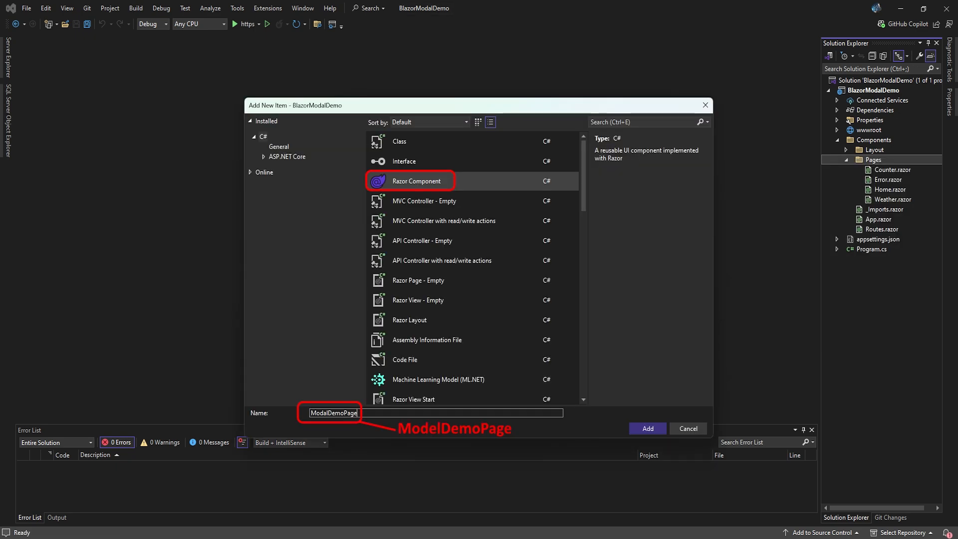
pyautogui.click(646, 428)
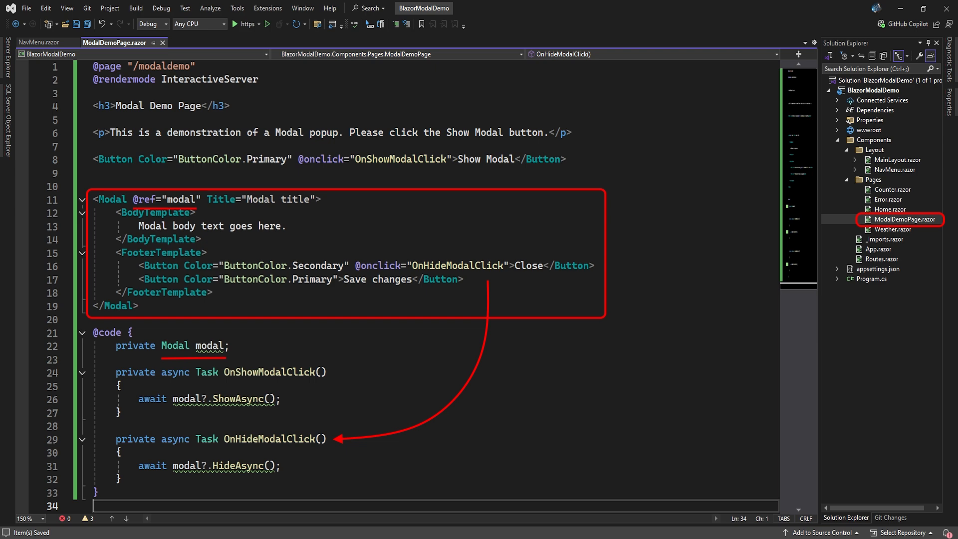
# - Run the app and show then close the Modal Demo popup twice
pyautogui.click(39, 42)
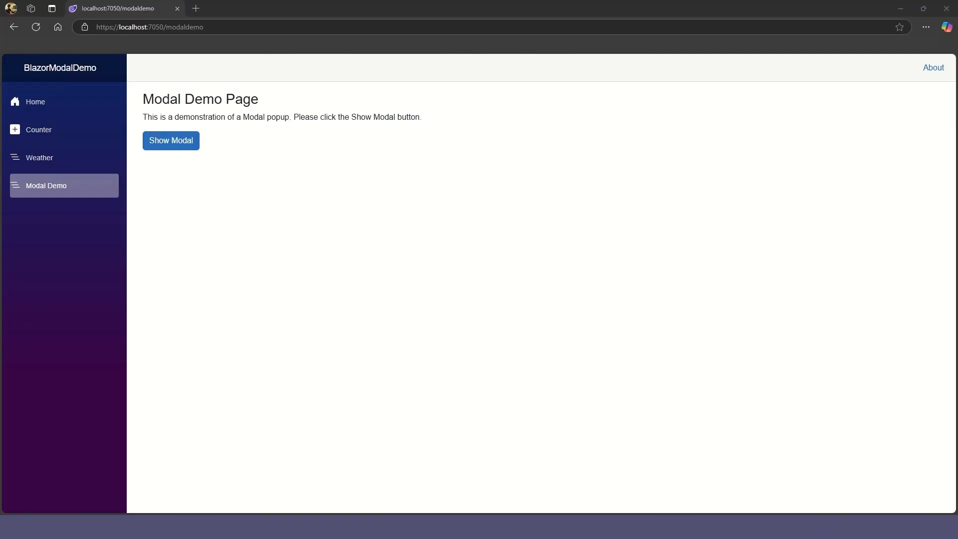
pyautogui.moveTo(255, 160)
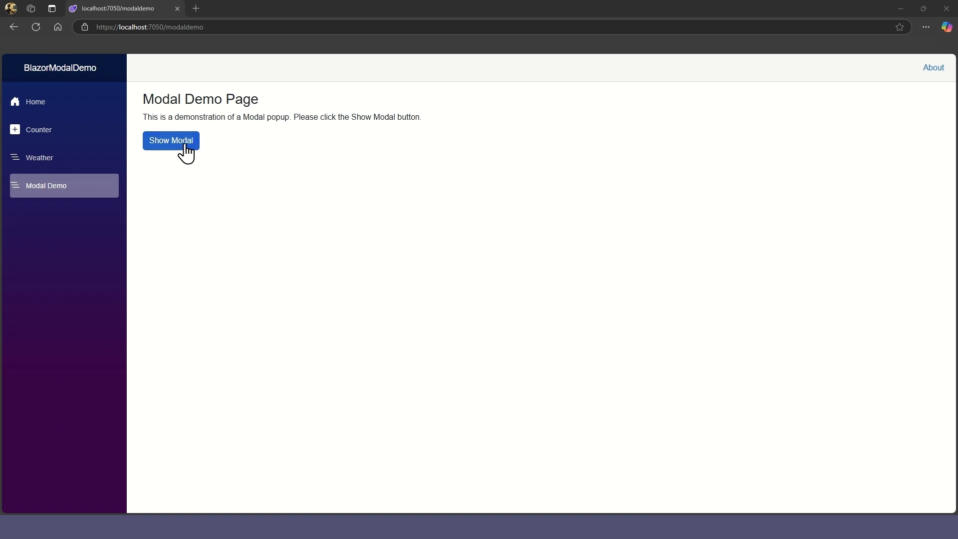
pyautogui.click(171, 139)
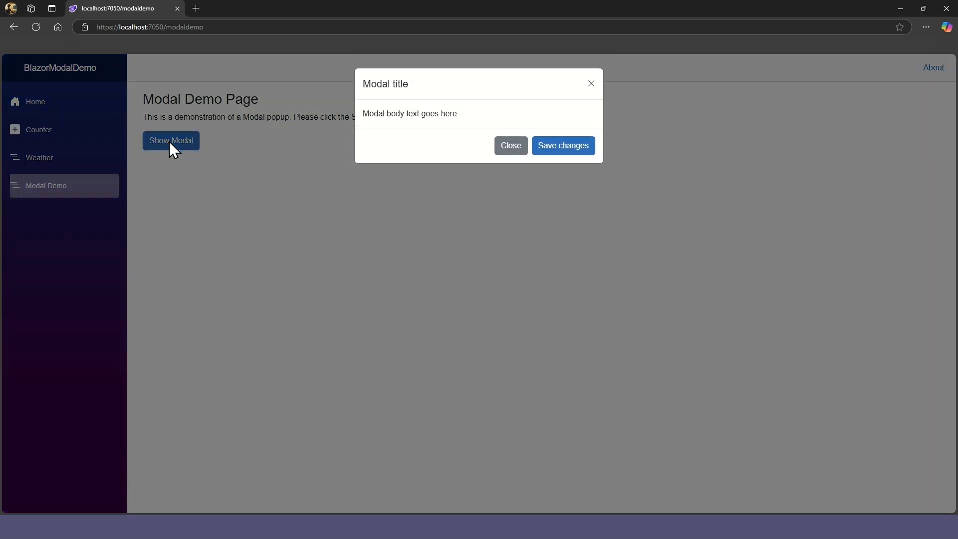
pyautogui.moveTo(383, 149)
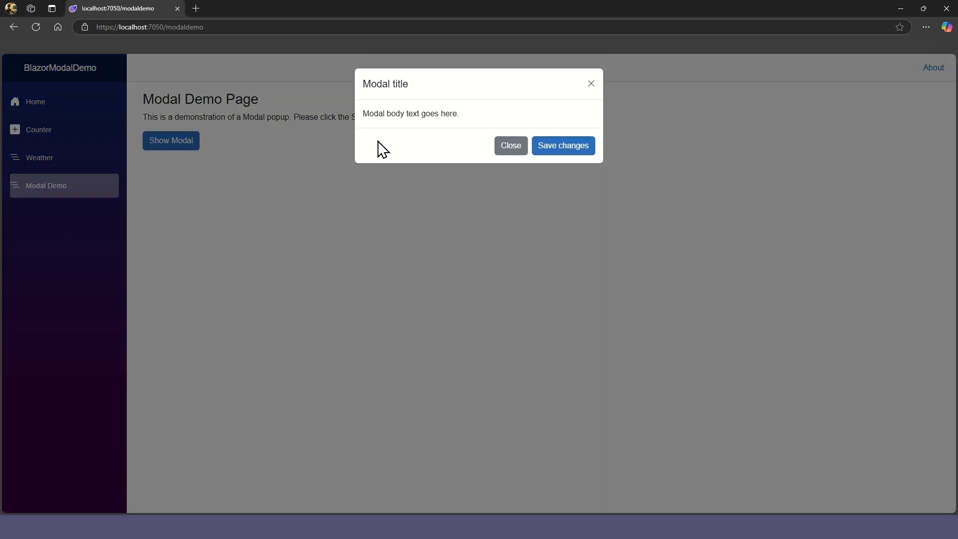
pyautogui.moveTo(421, 96)
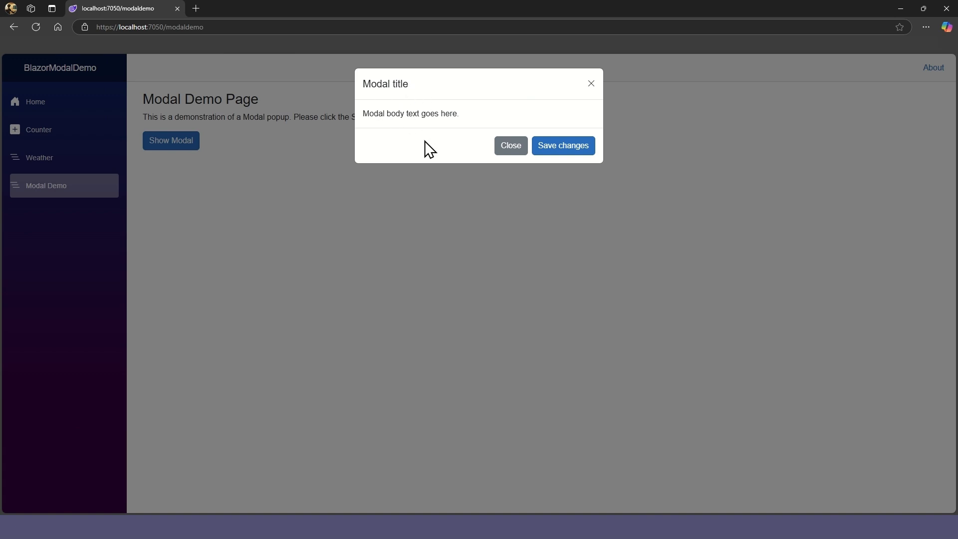
pyautogui.click(510, 145)
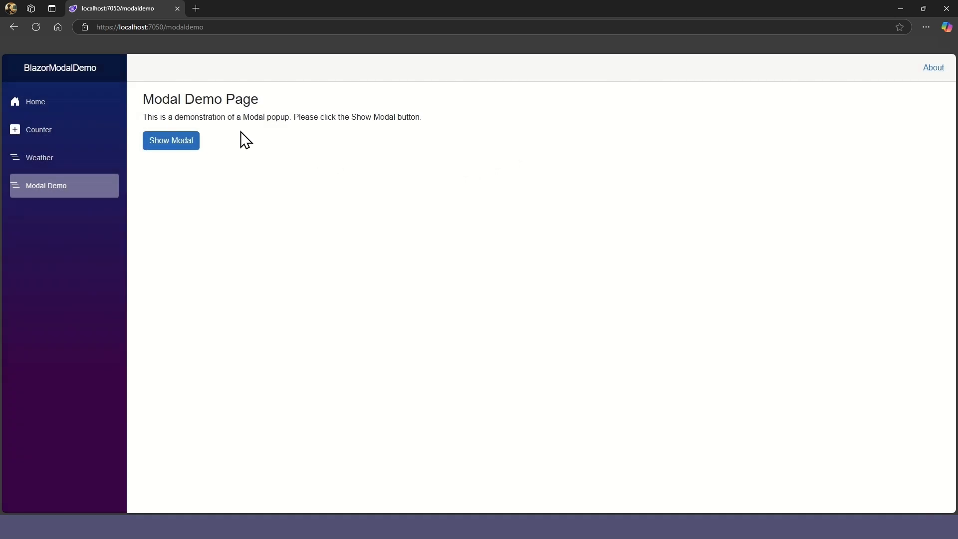
pyautogui.click(171, 140)
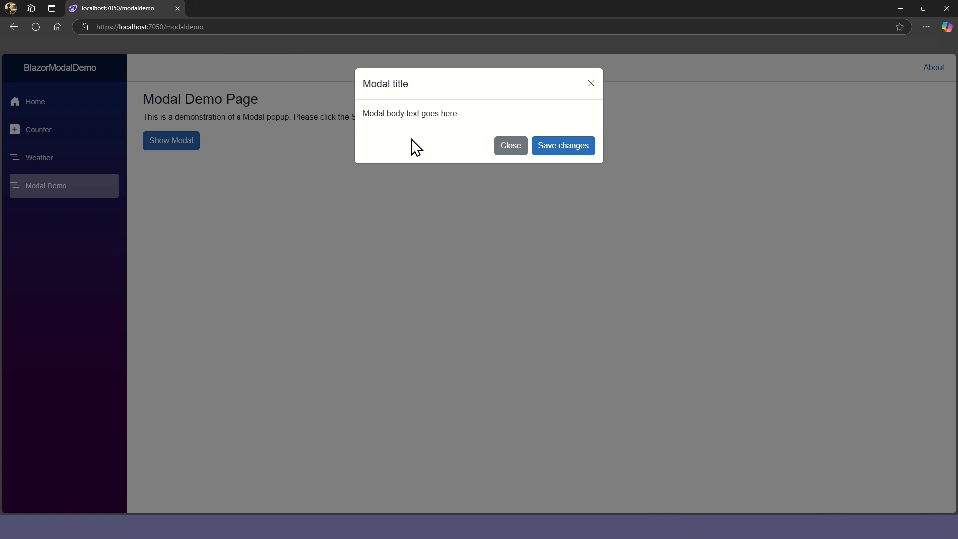
pyautogui.moveTo(309, 149)
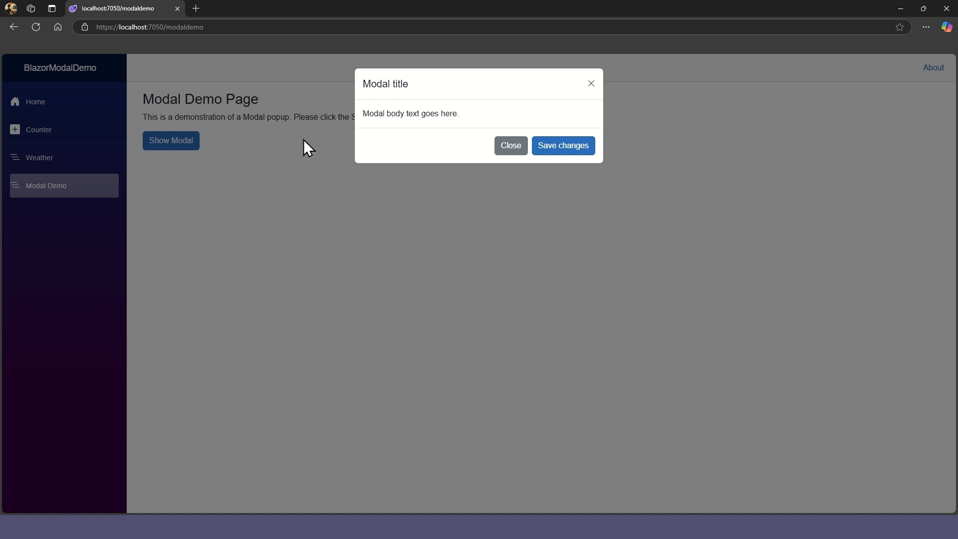
pyautogui.click(510, 146)
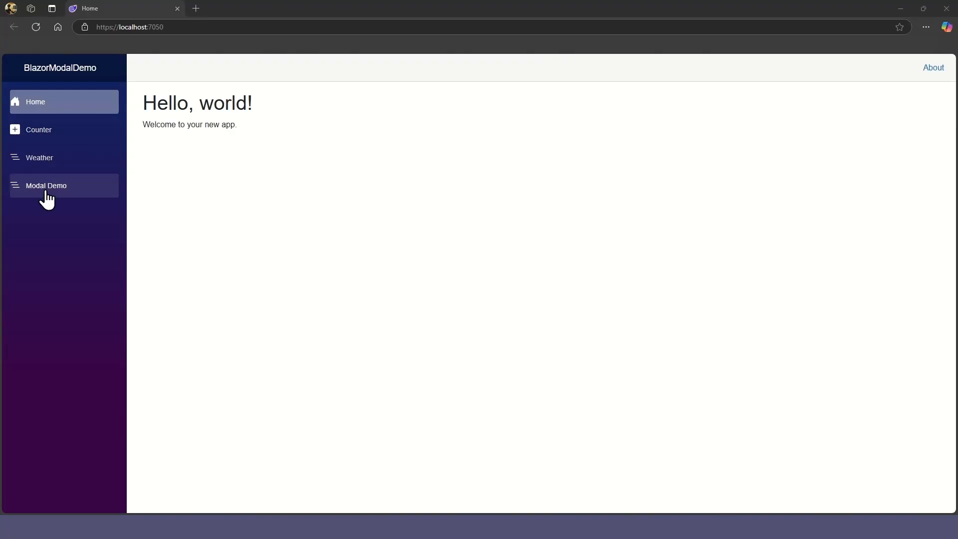
# - Navigate to Modal Demo from the sidebar, show the popup and close it from its footer
pyautogui.click(46, 185)
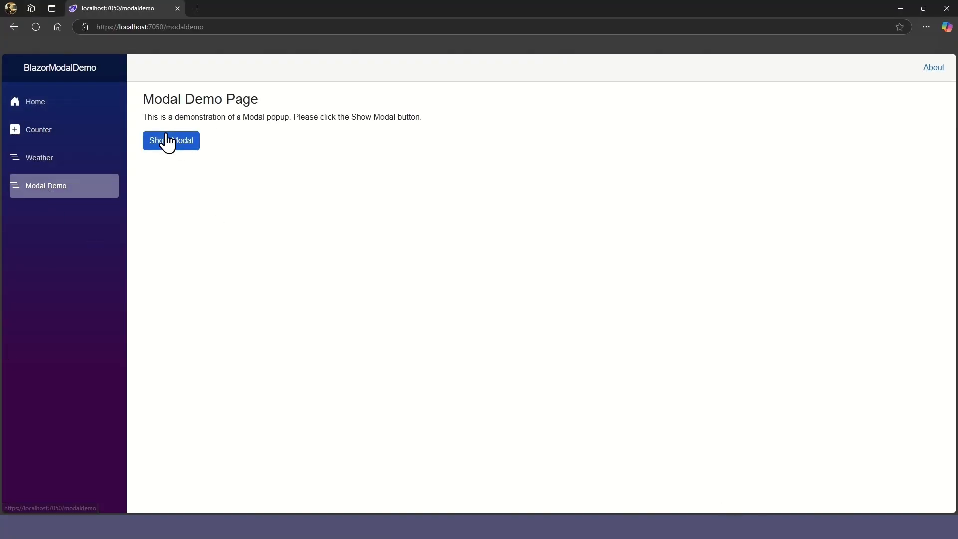
pyautogui.click(171, 141)
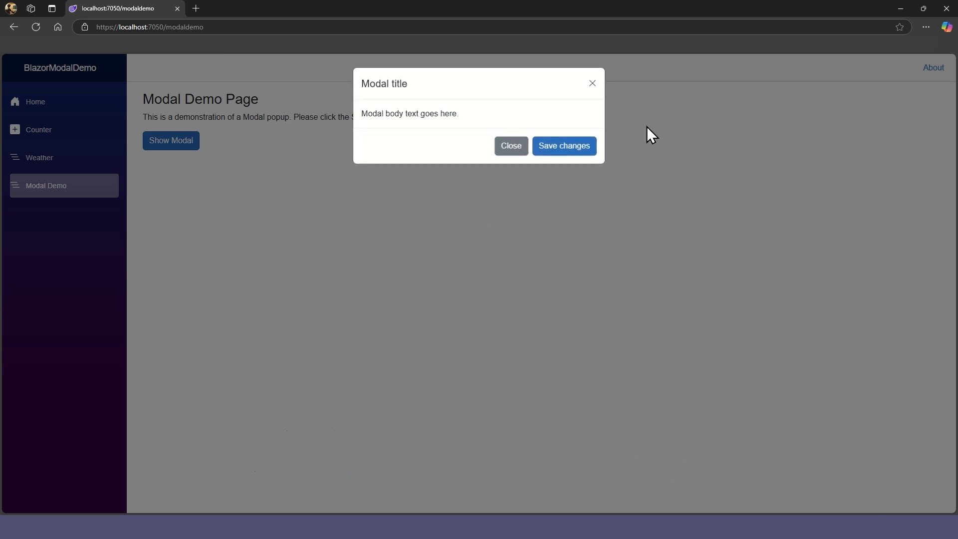
pyautogui.moveTo(511, 145)
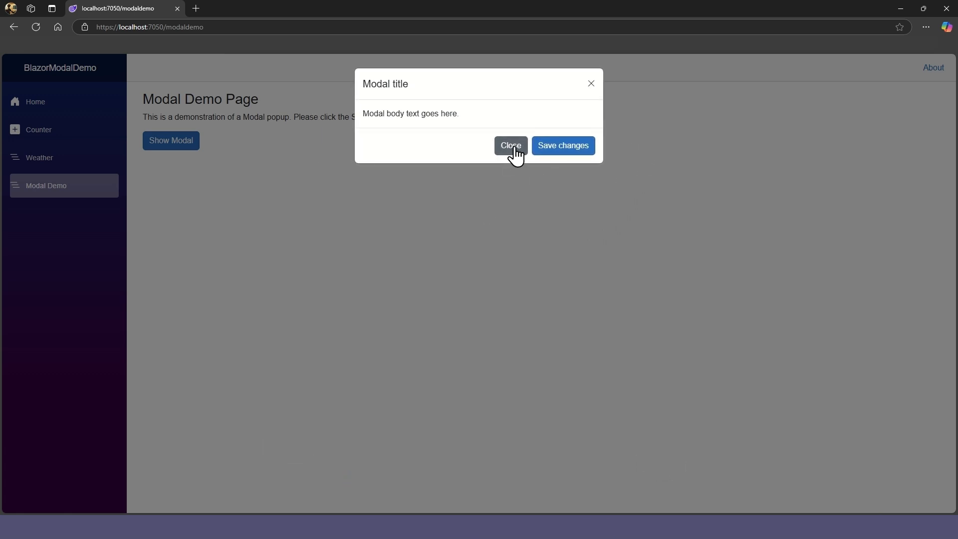
pyautogui.click(510, 146)
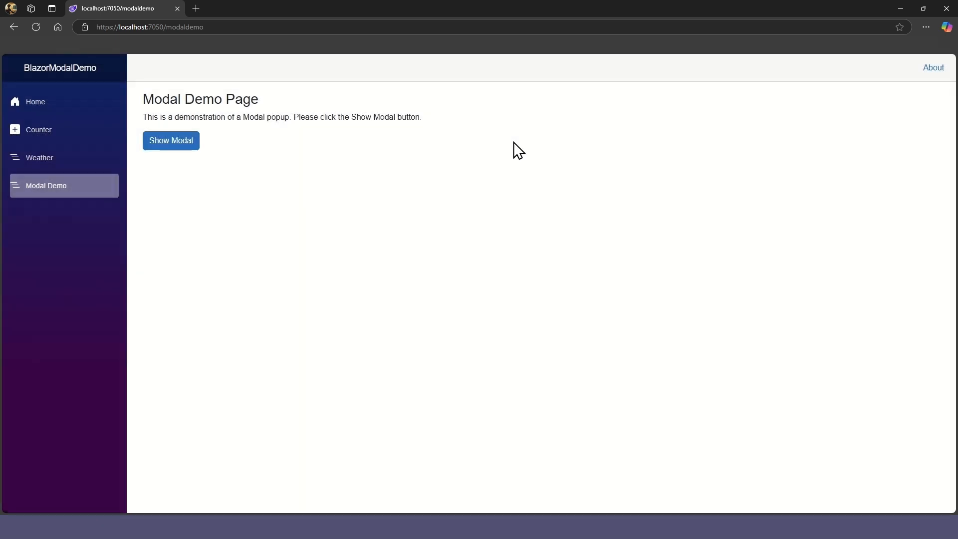
pyautogui.moveTo(441, 205)
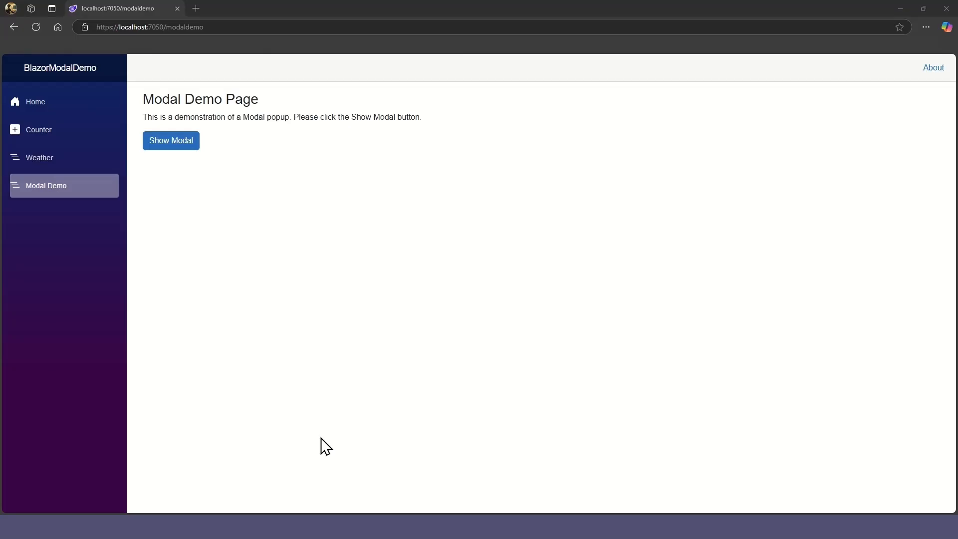
# - Show the Modal Demo popup, now vertically centred on the page
pyautogui.click(171, 141)
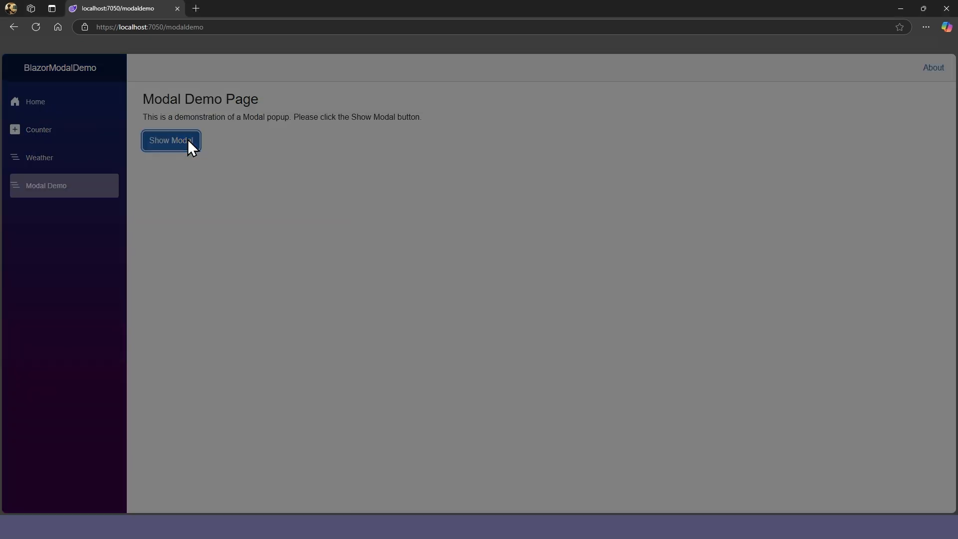
pyautogui.click(171, 141)
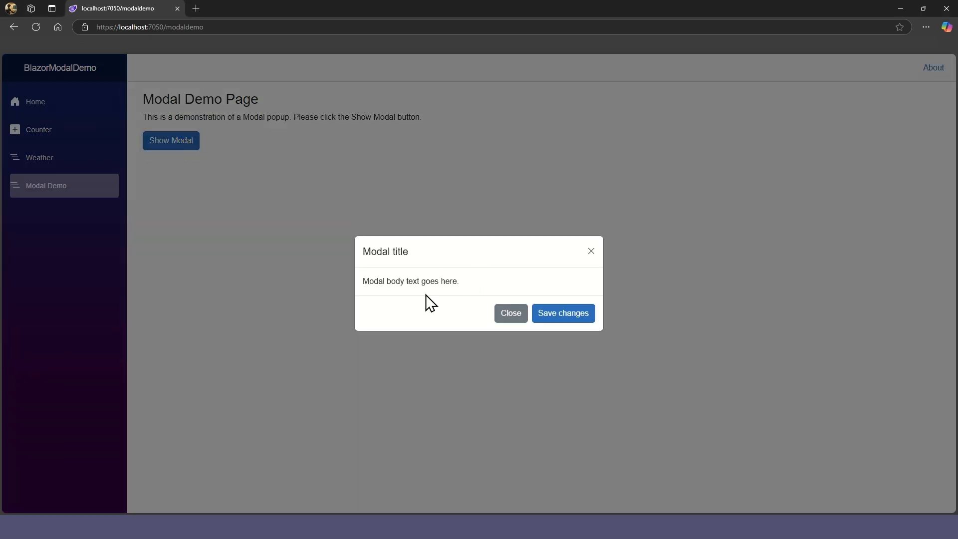
pyautogui.moveTo(510, 313)
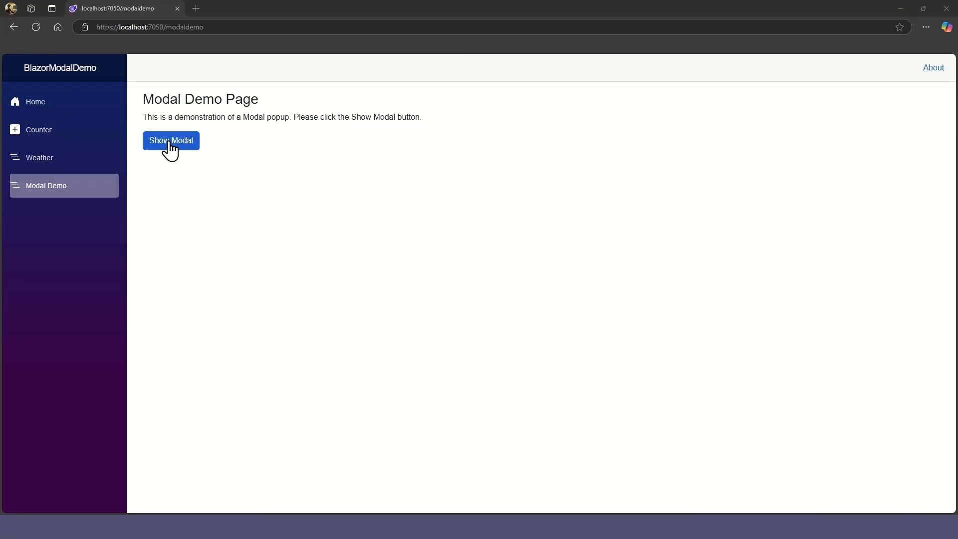
# - Show the tall modal with long placeholder text and scroll through its body content
pyautogui.click(171, 141)
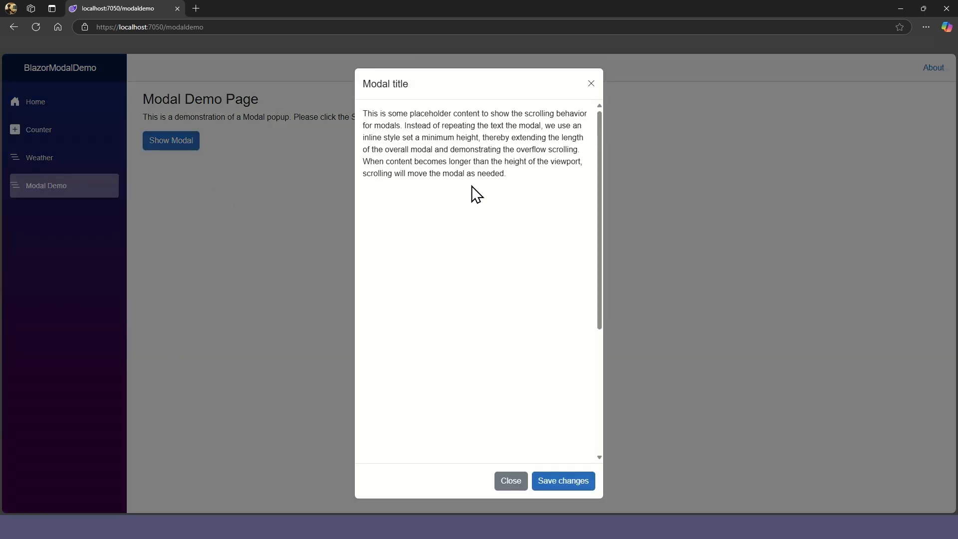
pyautogui.scroll(-3)
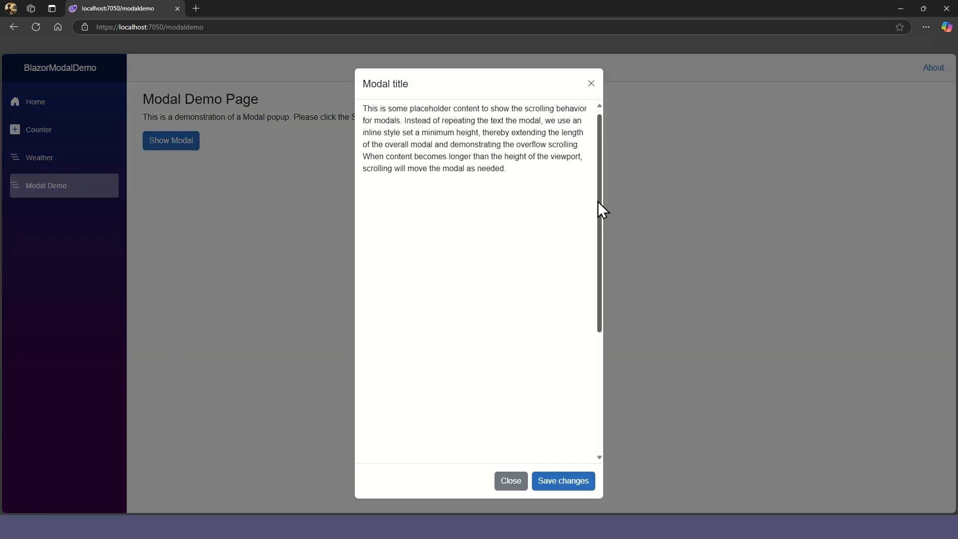
pyautogui.scroll(-3)
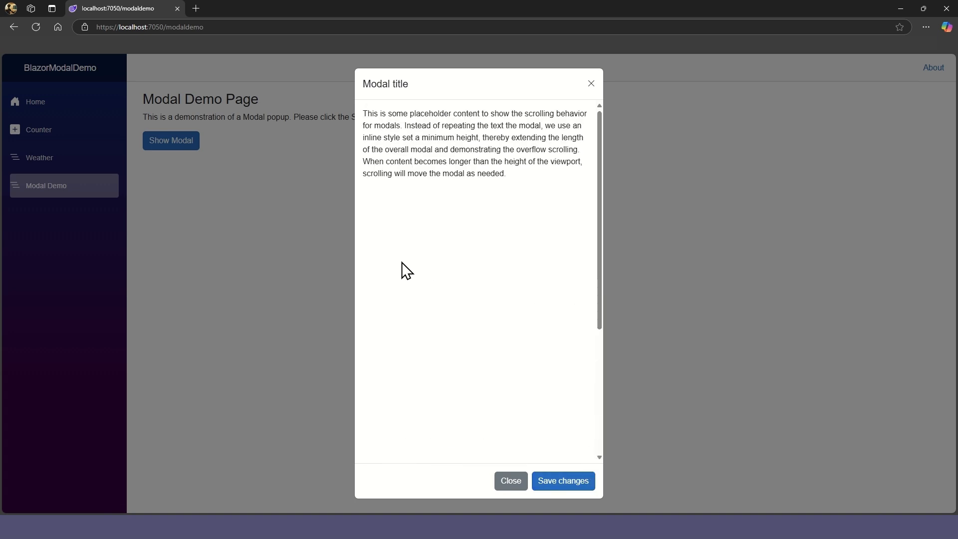
pyautogui.click(510, 481)
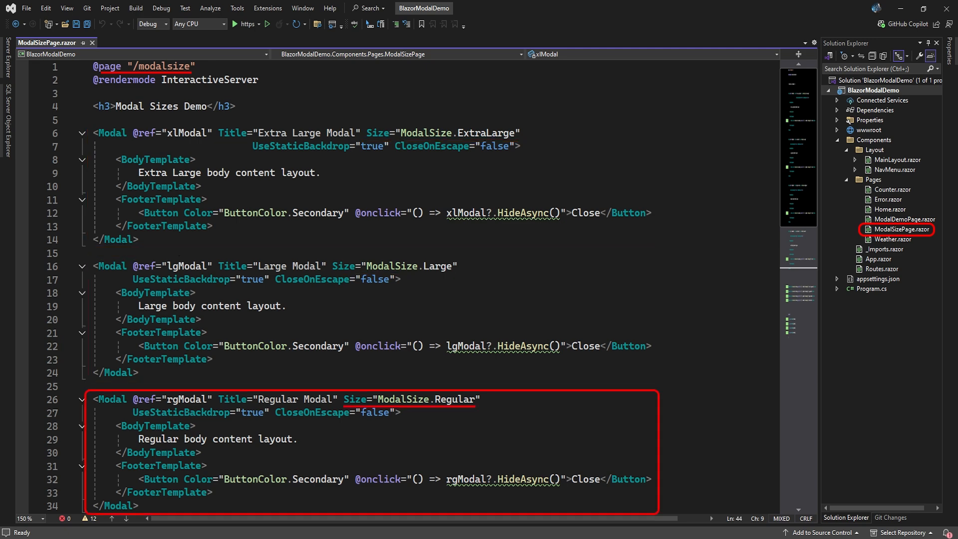
# - Review ModalSizePage.razor defining ExtraLarge, Large and Regular modals with Close footers
pyautogui.scroll(-3)
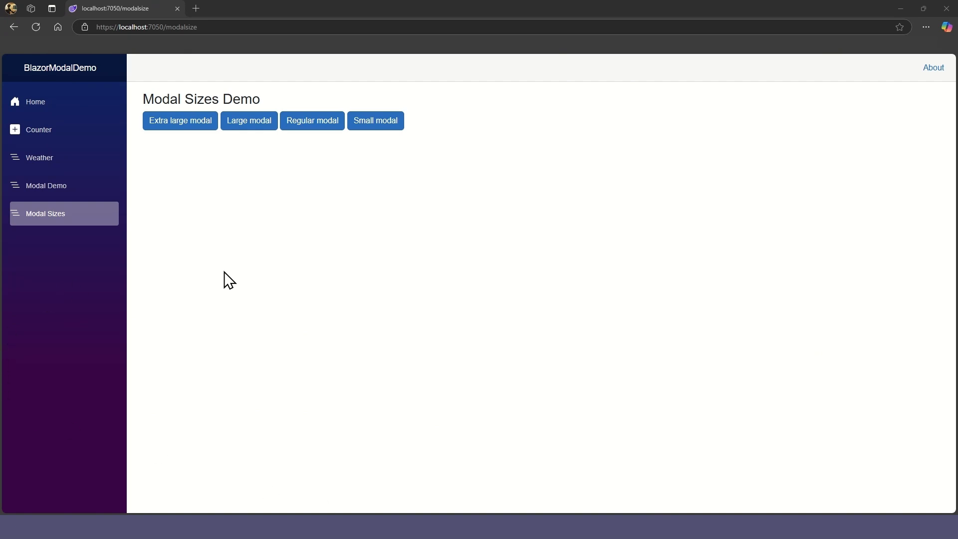
pyautogui.moveTo(181, 166)
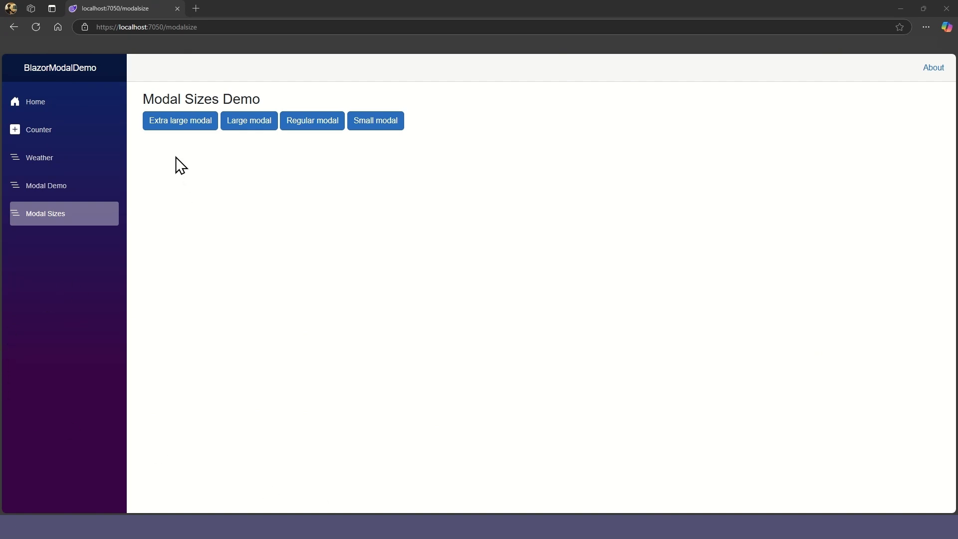
# - Open and close the Large modal, then show the Regular modal on Modal Sizes Demo
pyautogui.click(179, 121)
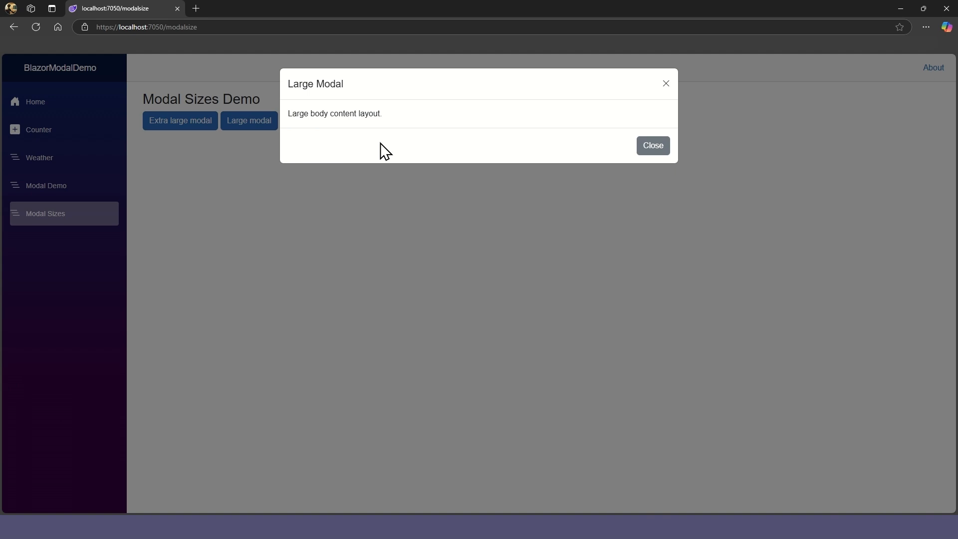
pyautogui.click(651, 146)
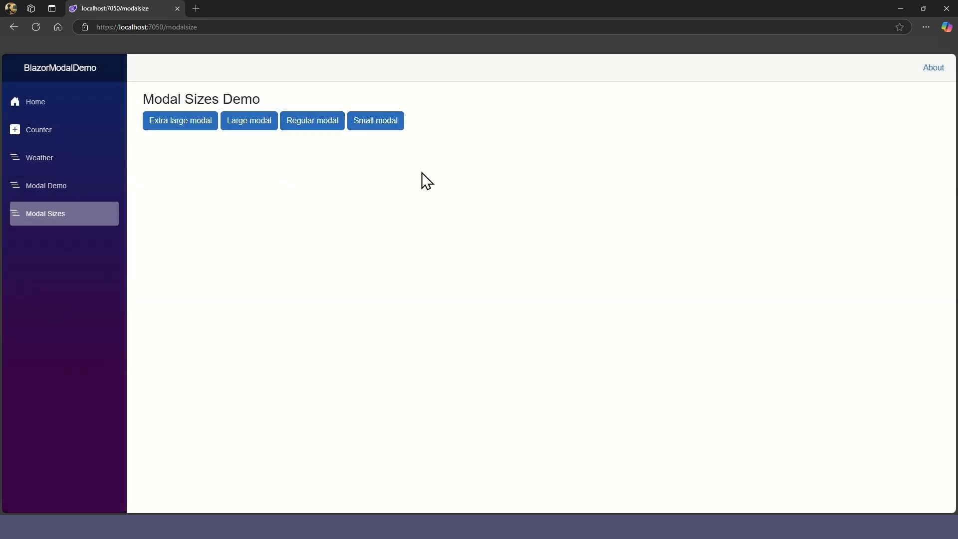
pyautogui.click(311, 121)
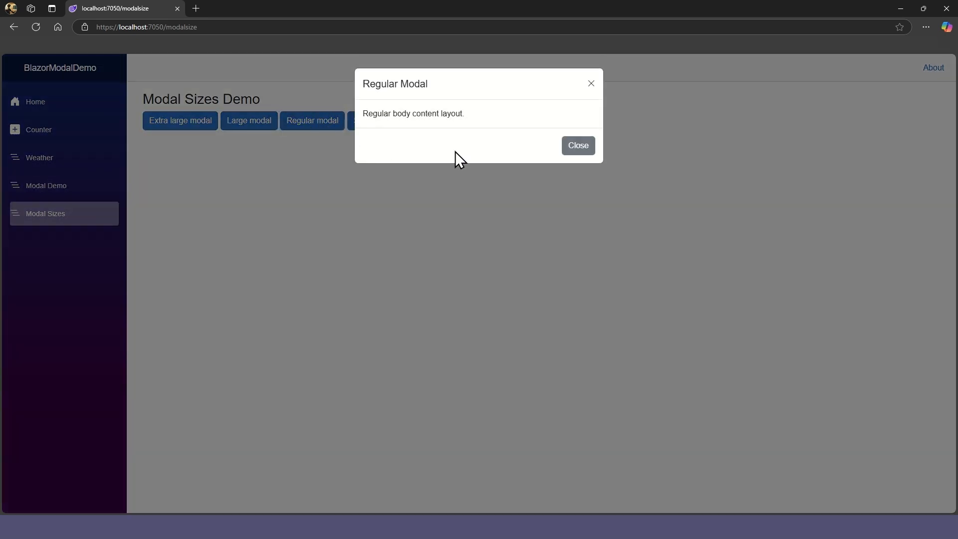
pyautogui.moveTo(576, 145)
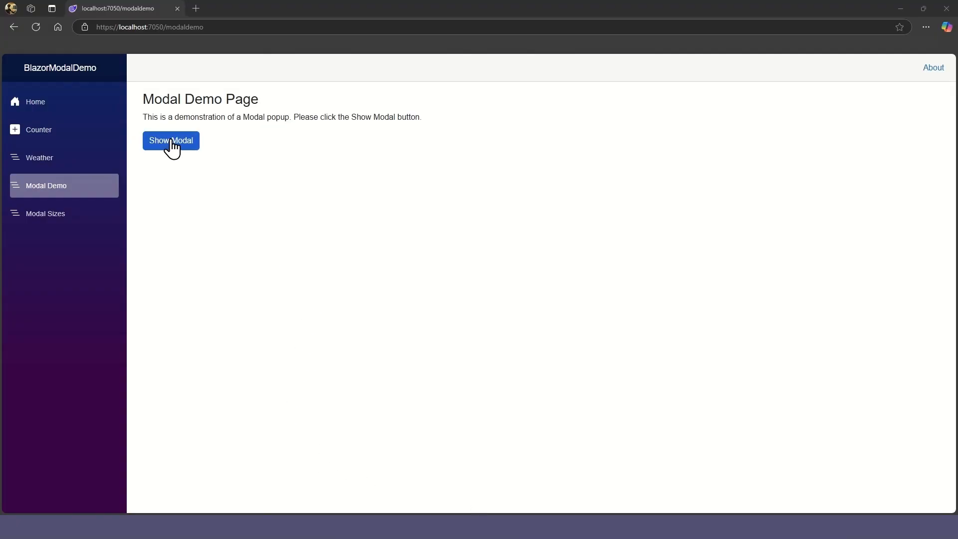
# - Show the Modal Demo popup, which now opens as a fullscreen modal
pyautogui.click(170, 140)
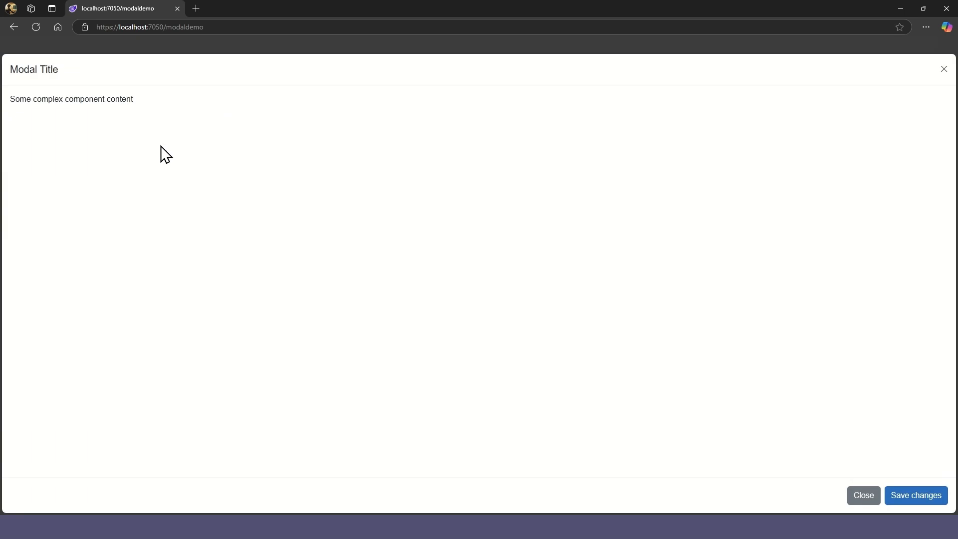
pyautogui.moveTo(882, 196)
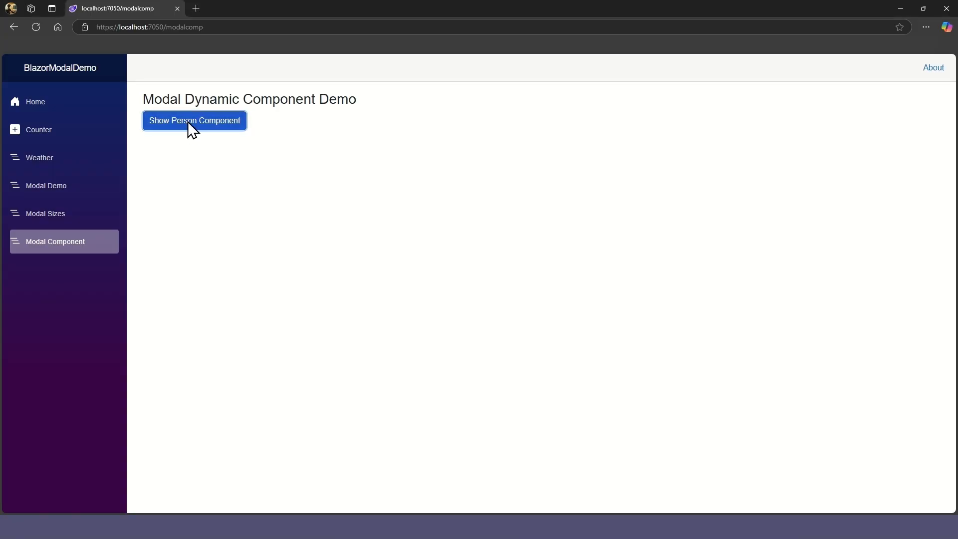
# - Show the Person Details modal on the Modal Component demo page
pyautogui.click(195, 121)
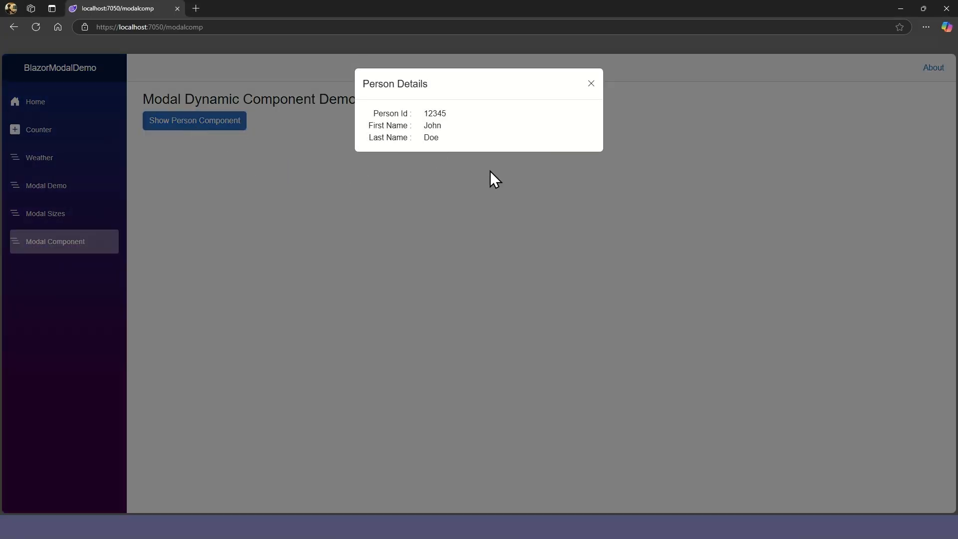
pyautogui.moveTo(457, 145)
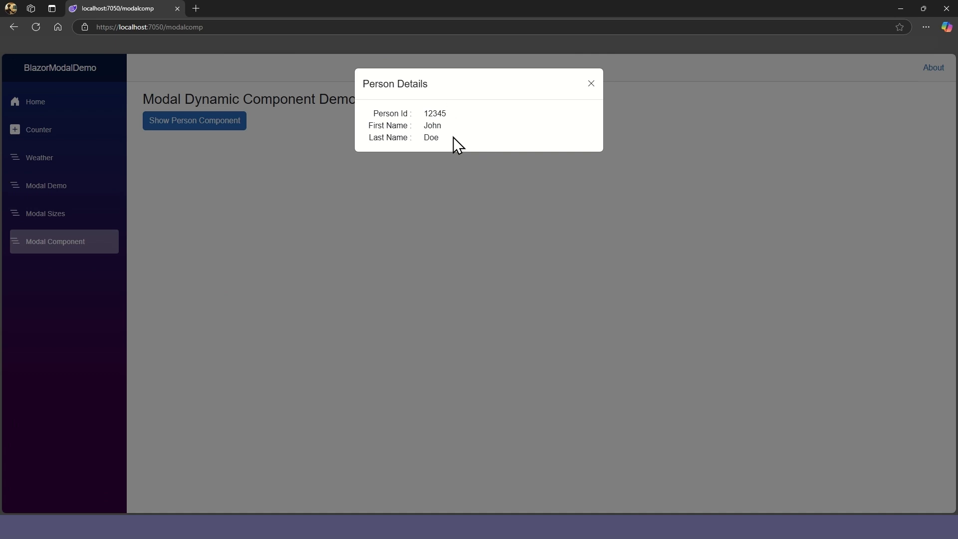
pyautogui.moveTo(353, 212)
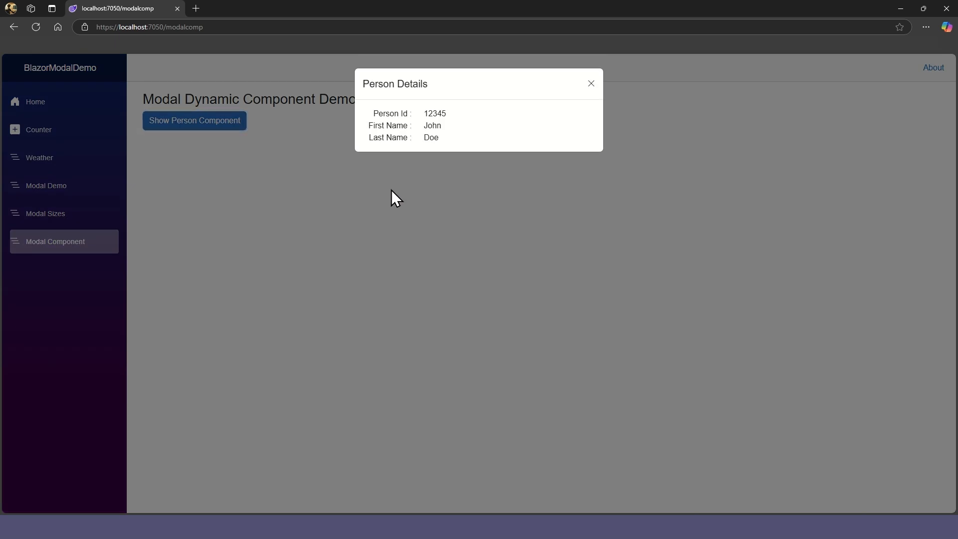
pyautogui.click(589, 83)
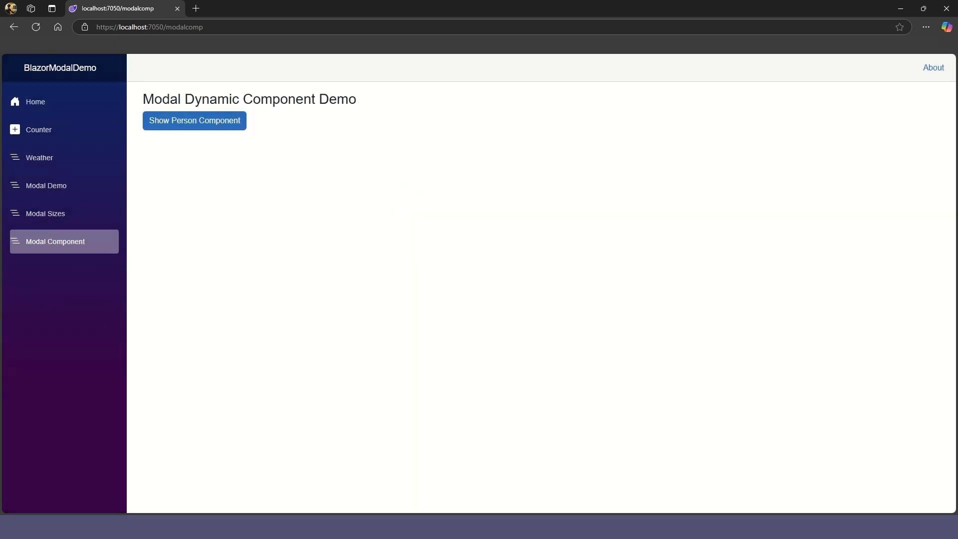
pyautogui.click(194, 120)
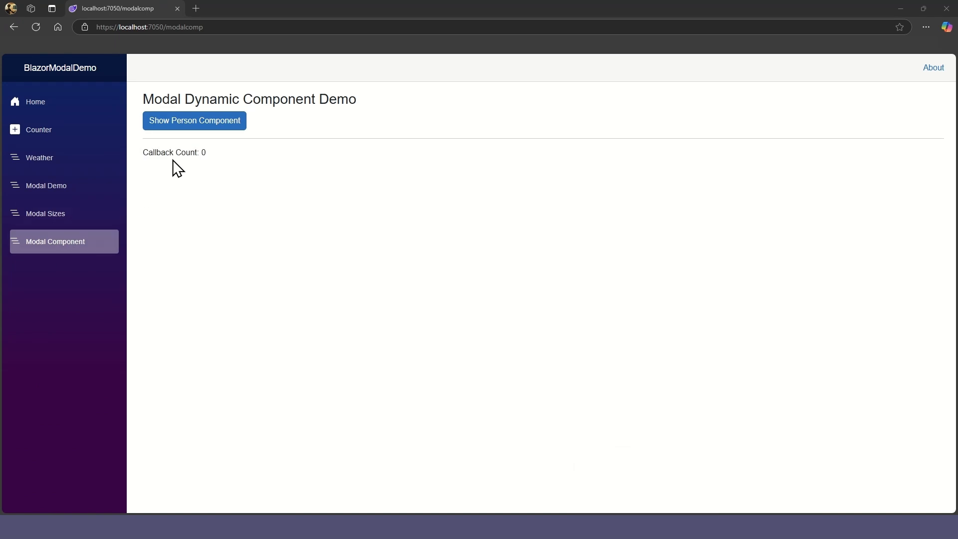
pyautogui.click(193, 120)
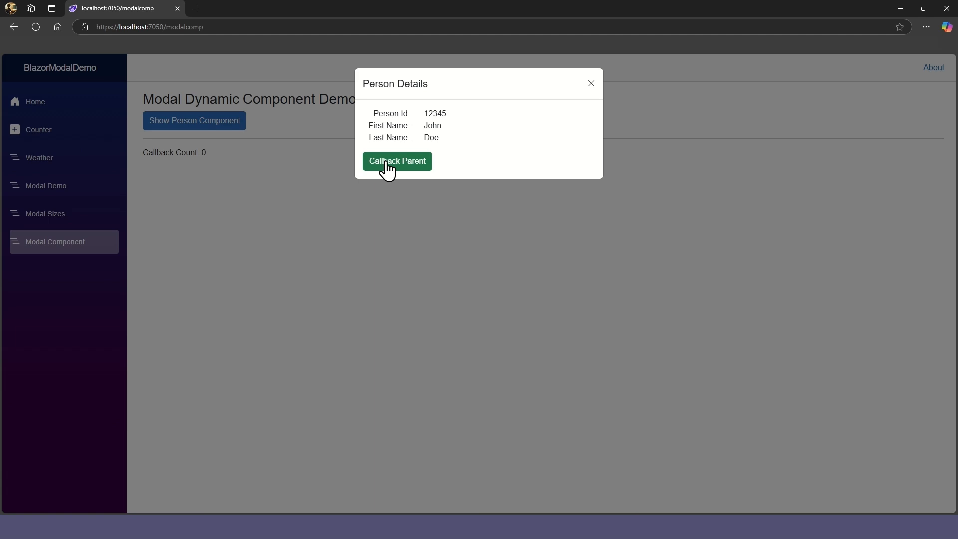
# - Use Callback Parent repeatedly to raise the parent's Callback Count to 4
pyautogui.click(397, 161)
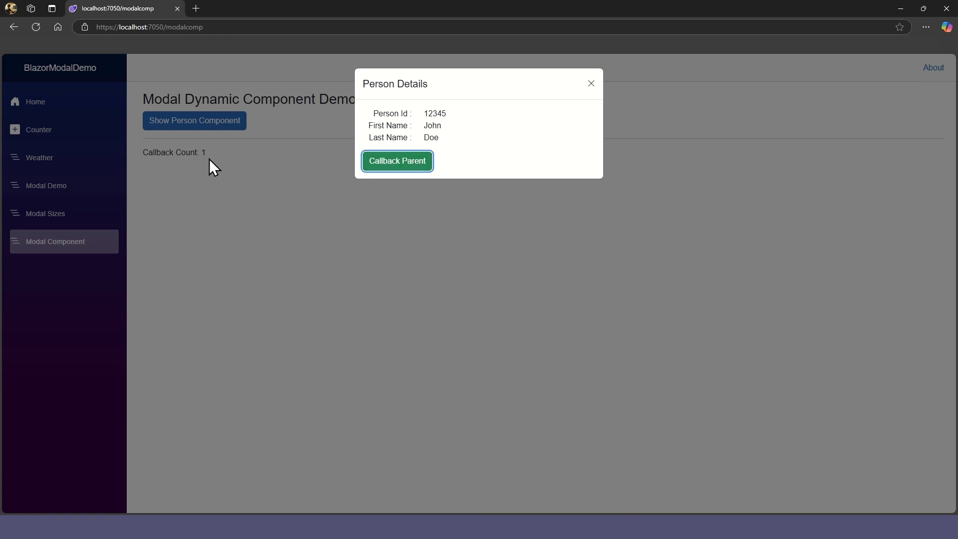
pyautogui.click(396, 160)
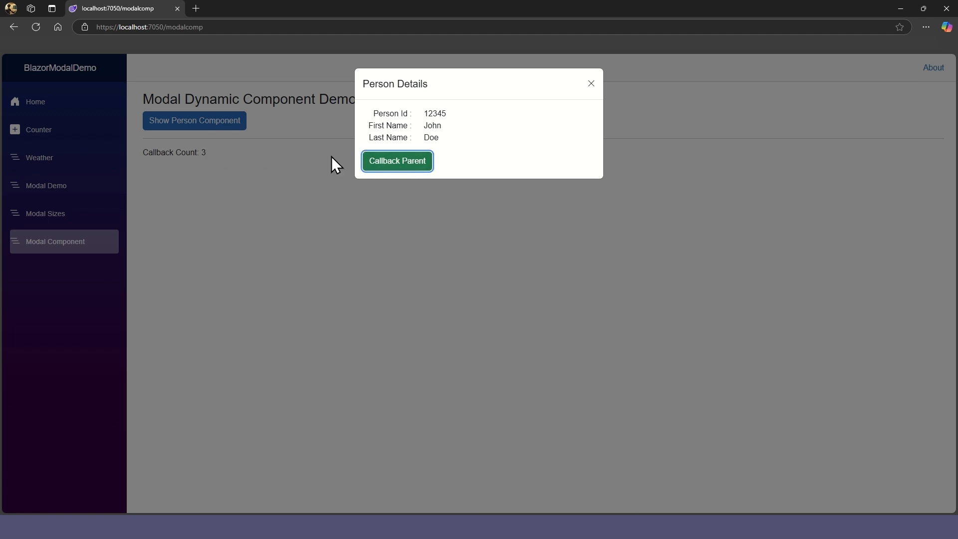
pyautogui.moveTo(423, 176)
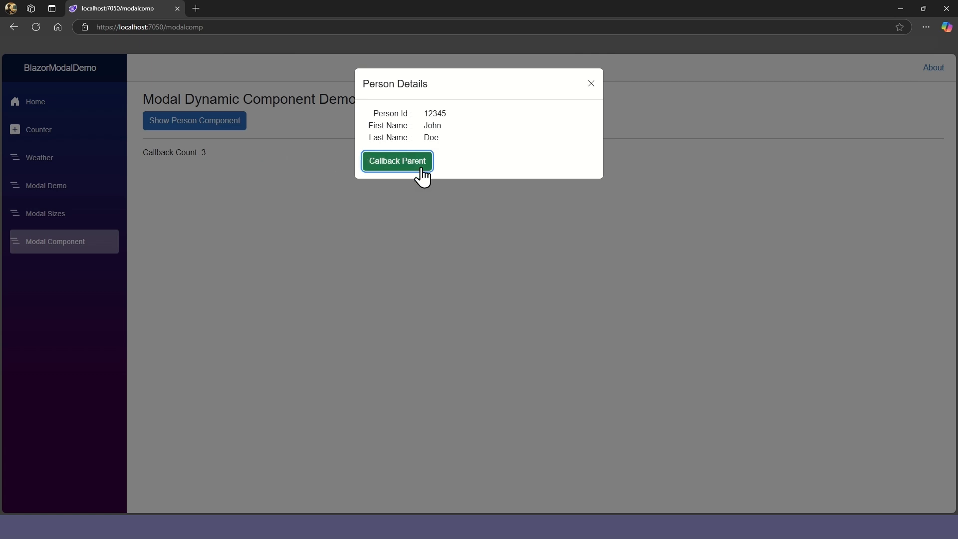
pyautogui.click(396, 160)
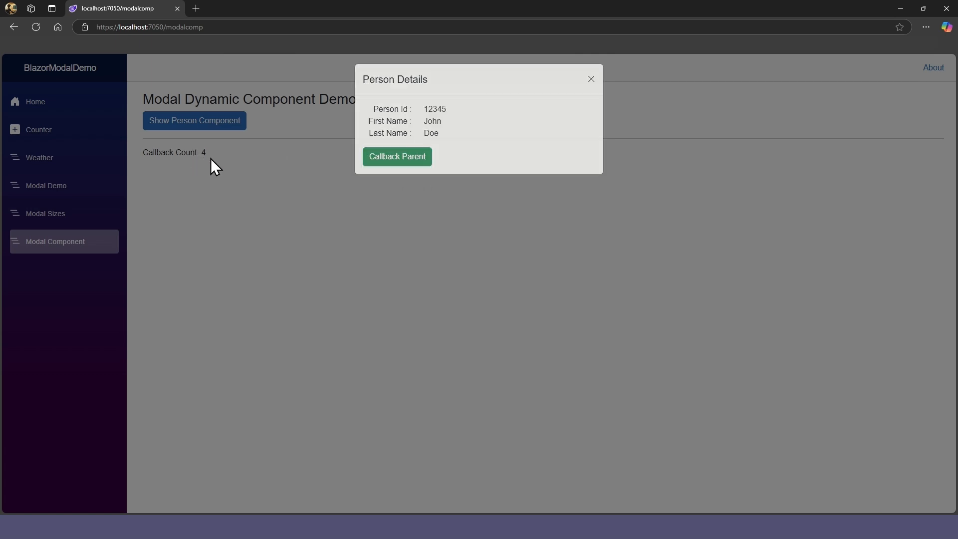
pyautogui.click(590, 79)
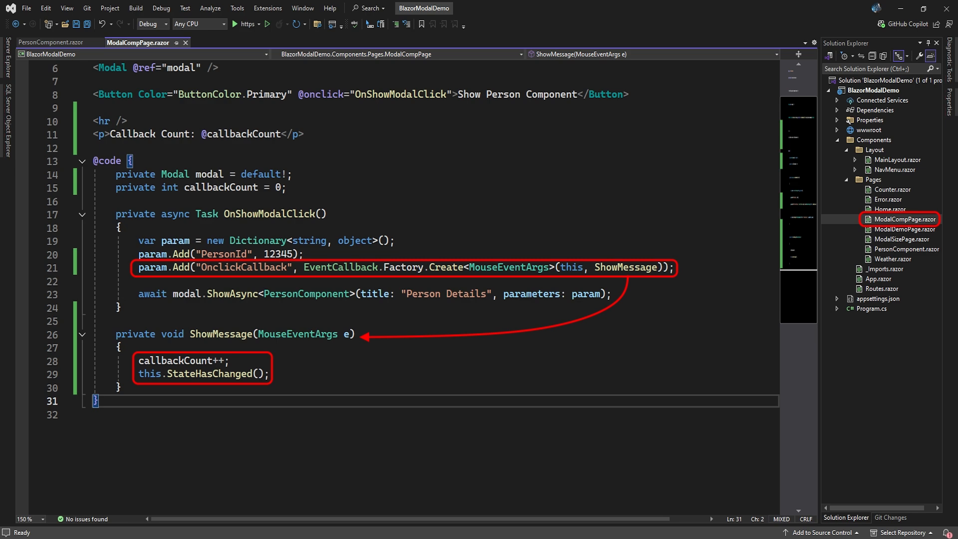
# - Review ModalCompPage.razor's OnclickCallback parameter and ShowMessage method incrementing callbackCount
pyautogui.click(52, 42)
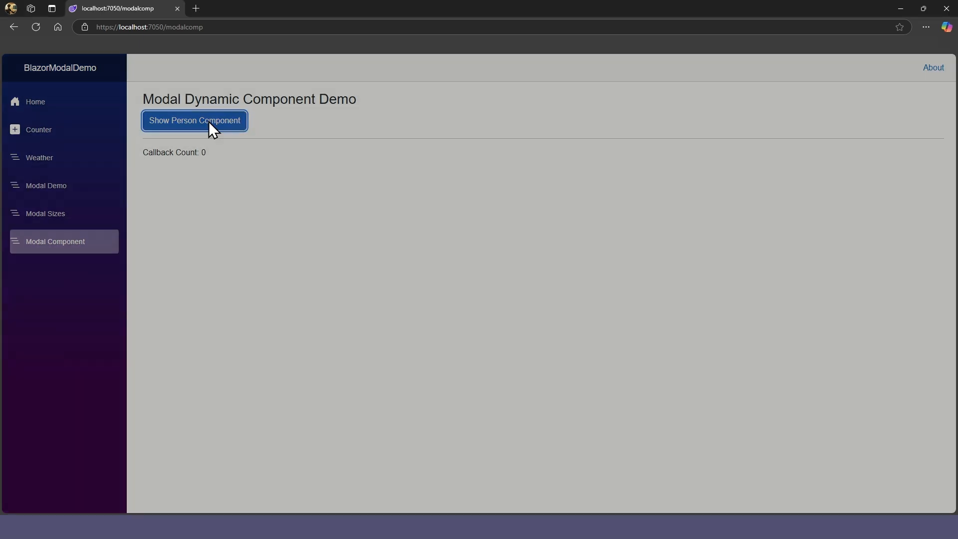
# - Reopen the Person Details modal and raise Callback Count from 0 to 4 via Callback Parent
pyautogui.click(193, 120)
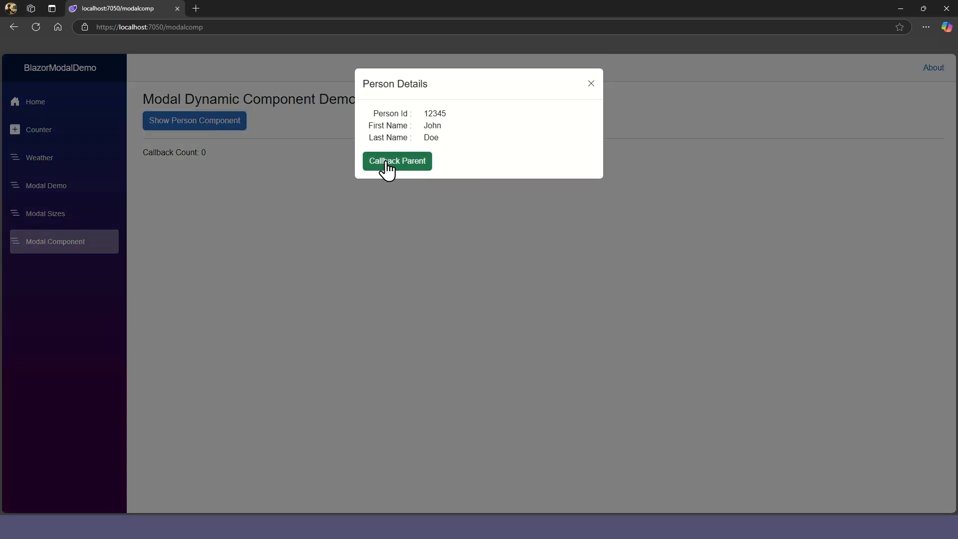
pyautogui.click(396, 160)
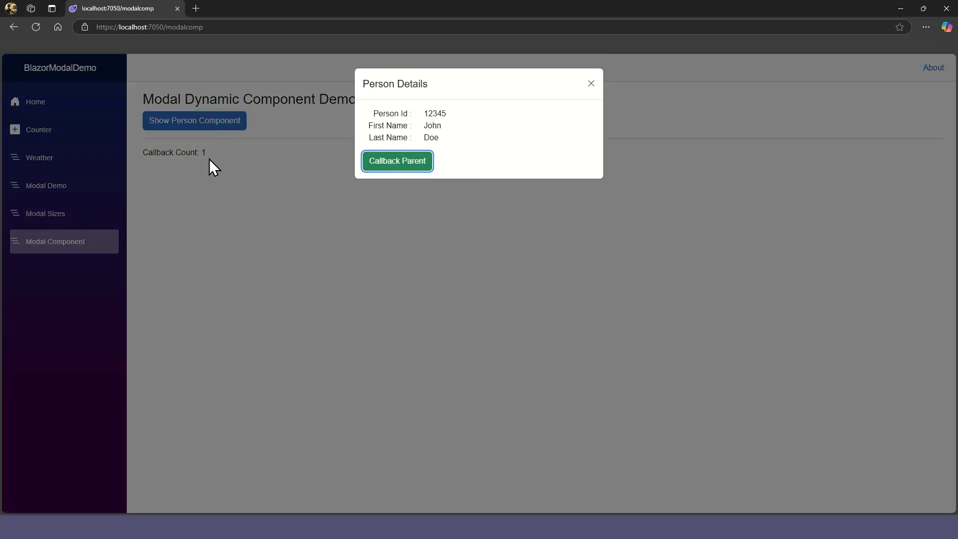
pyautogui.click(396, 161)
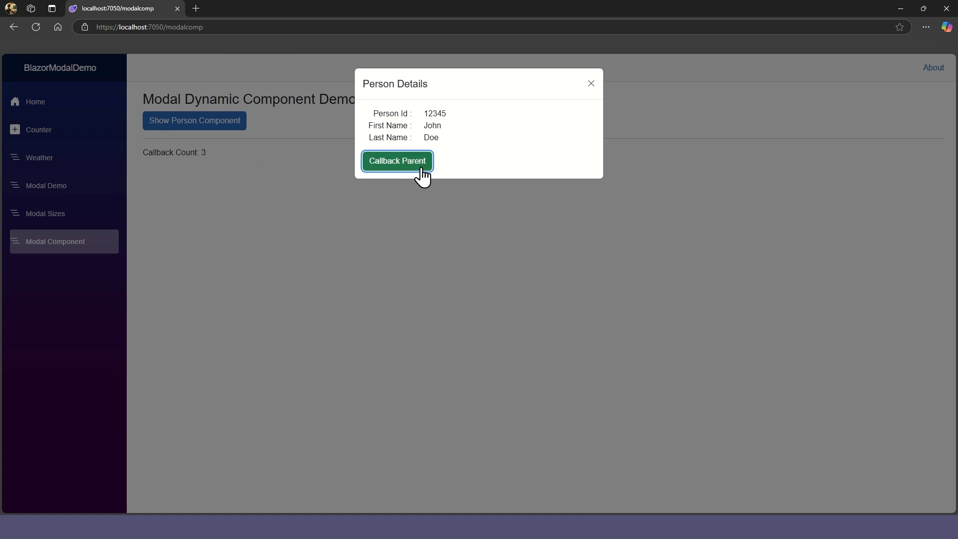
pyautogui.click(396, 160)
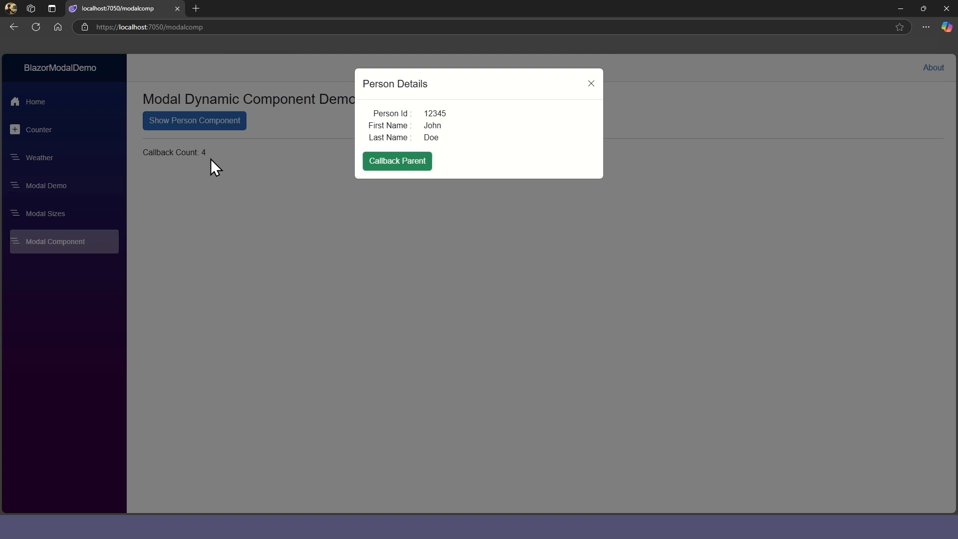
pyautogui.click(589, 83)
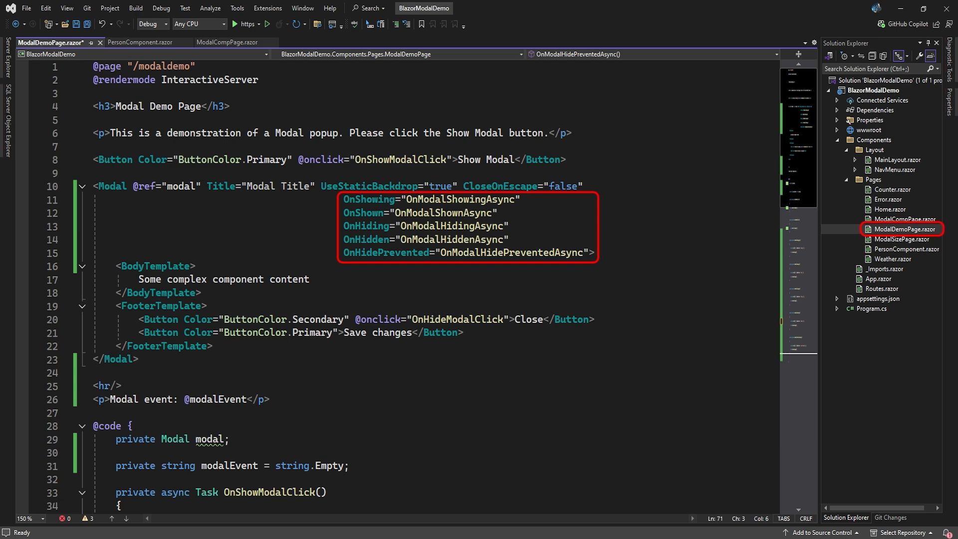
# - Add OnShowing, OnShown, OnHiding, OnHidden and OnHidePrevented handlers to the Modal in ModalDemoPage.razor
pyautogui.scroll(-3)
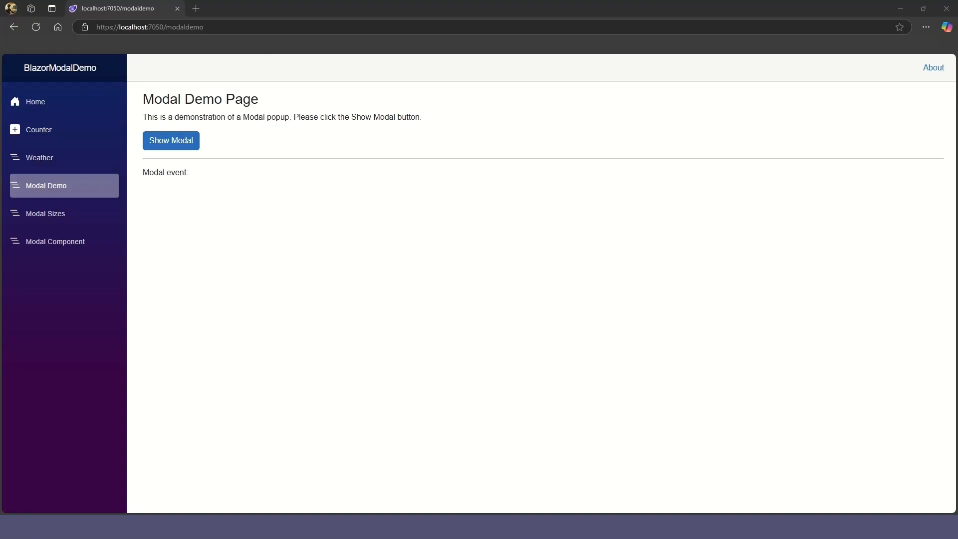
pyautogui.moveTo(205, 181)
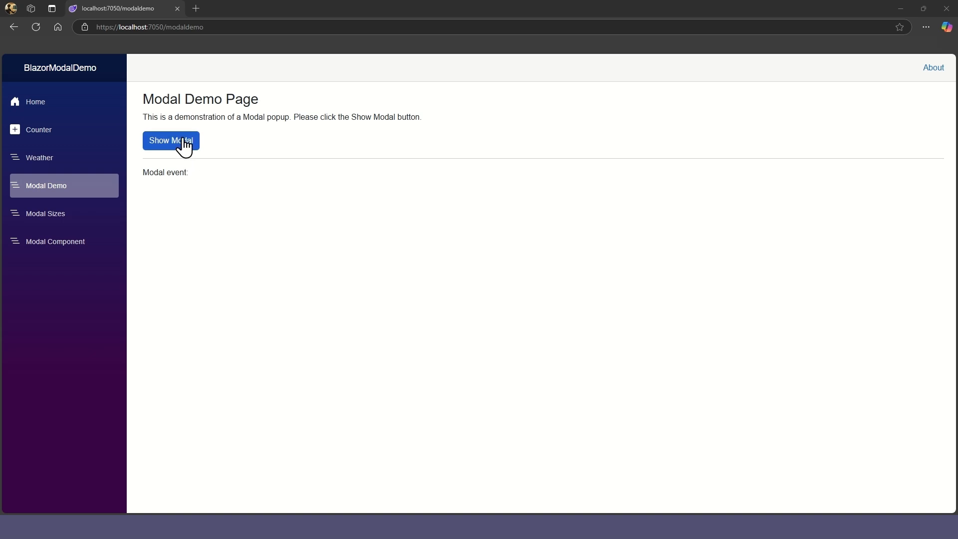
# - Show the modal, hit the static backdrop for Hide Prevented, then close it so Hidden is reported
pyautogui.click(171, 141)
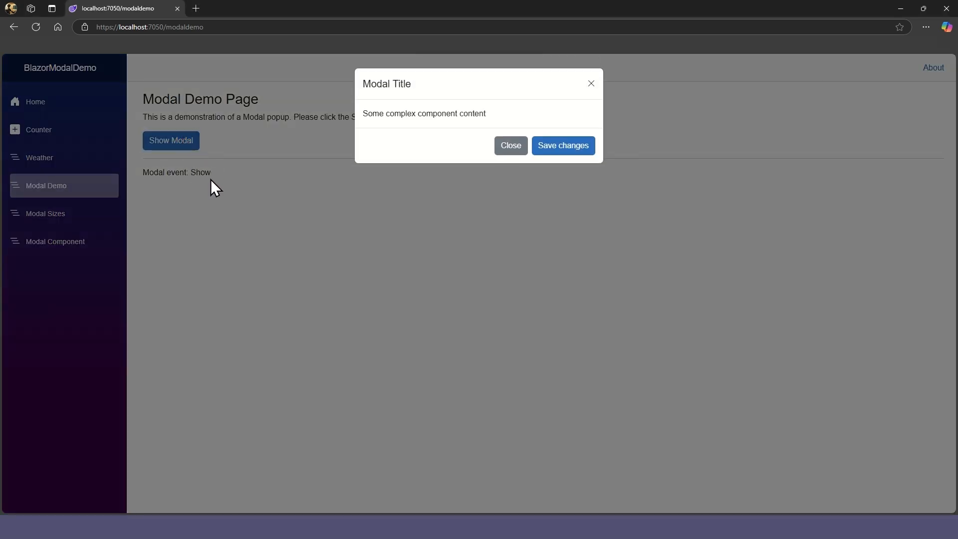
pyautogui.moveTo(292, 167)
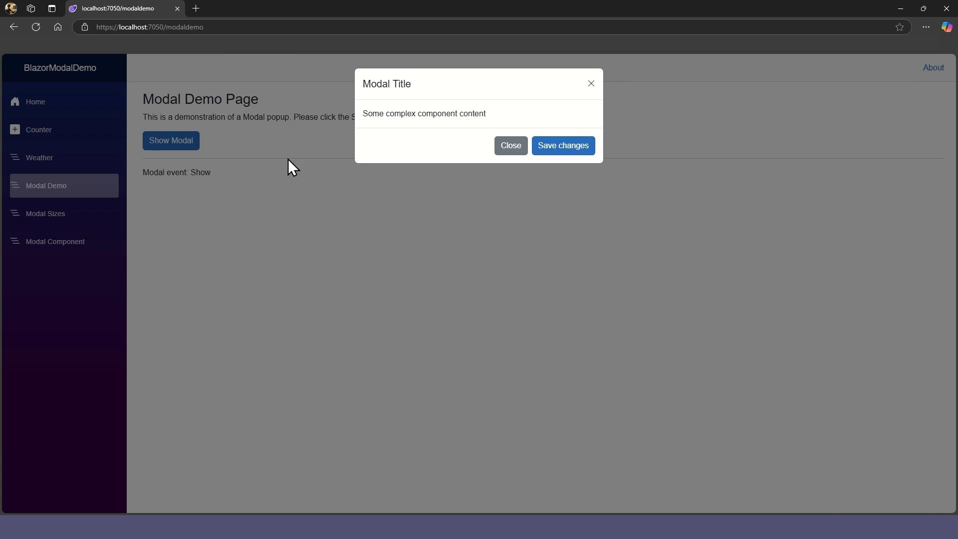
pyautogui.click(510, 146)
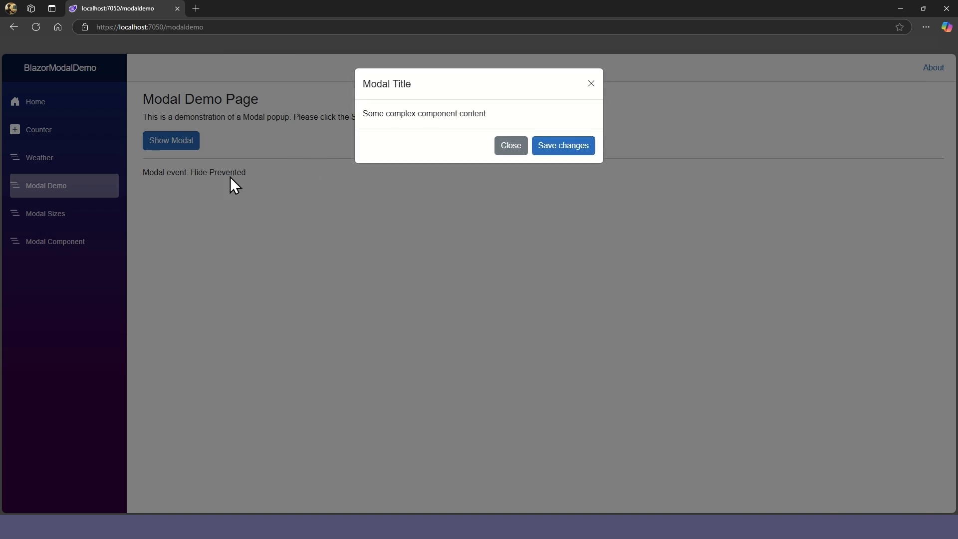
pyautogui.moveTo(339, 189)
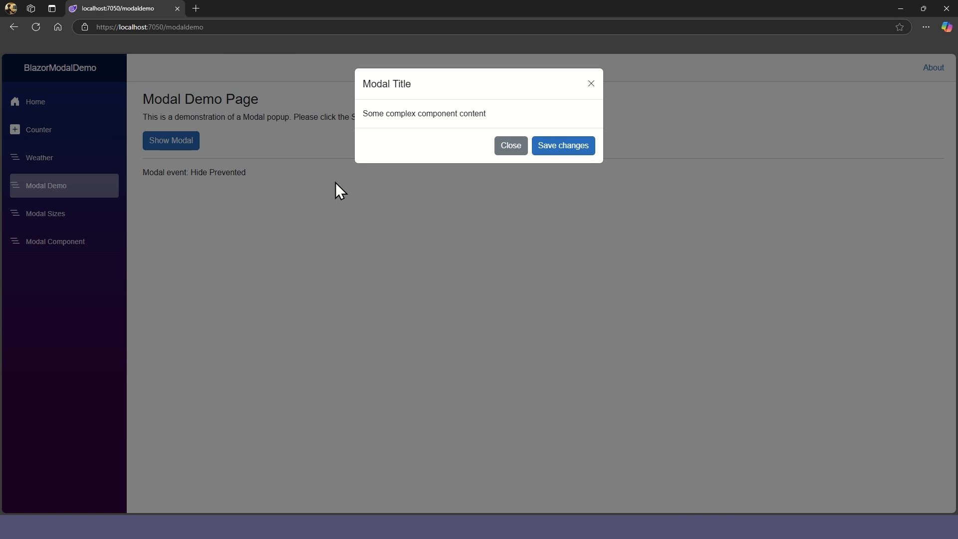
pyautogui.click(510, 146)
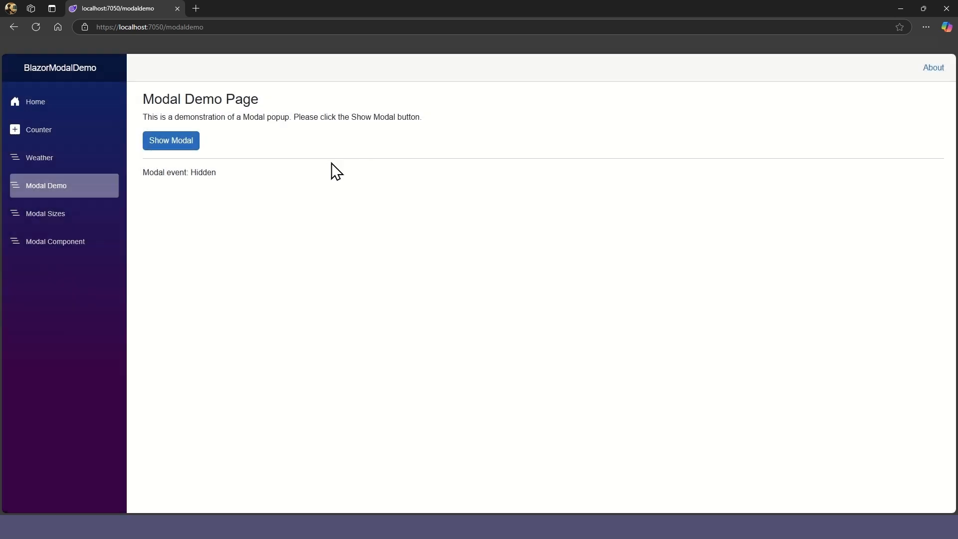
pyautogui.moveTo(204, 175)
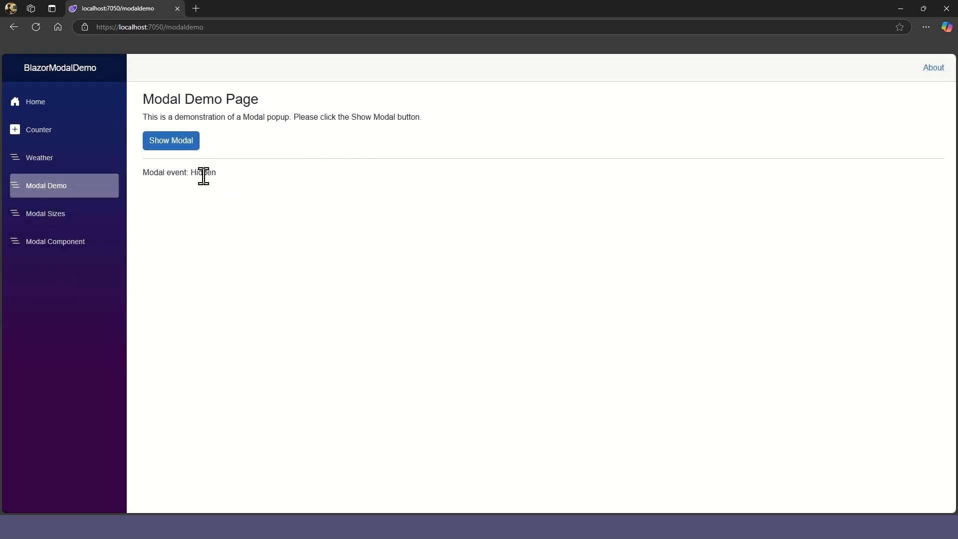